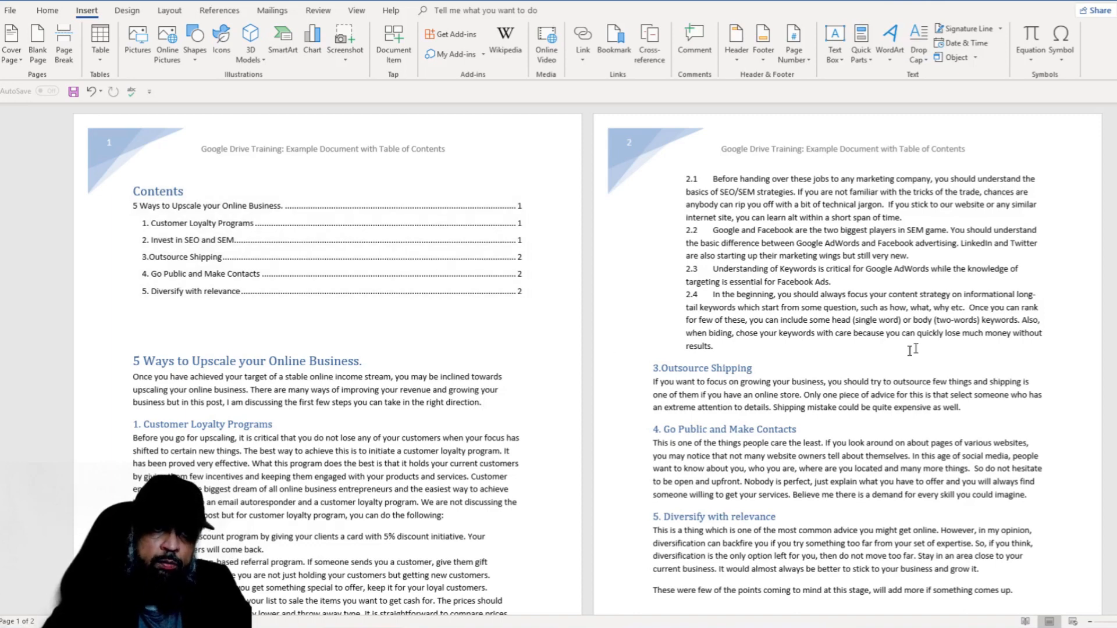
mouse_move(263, 153)
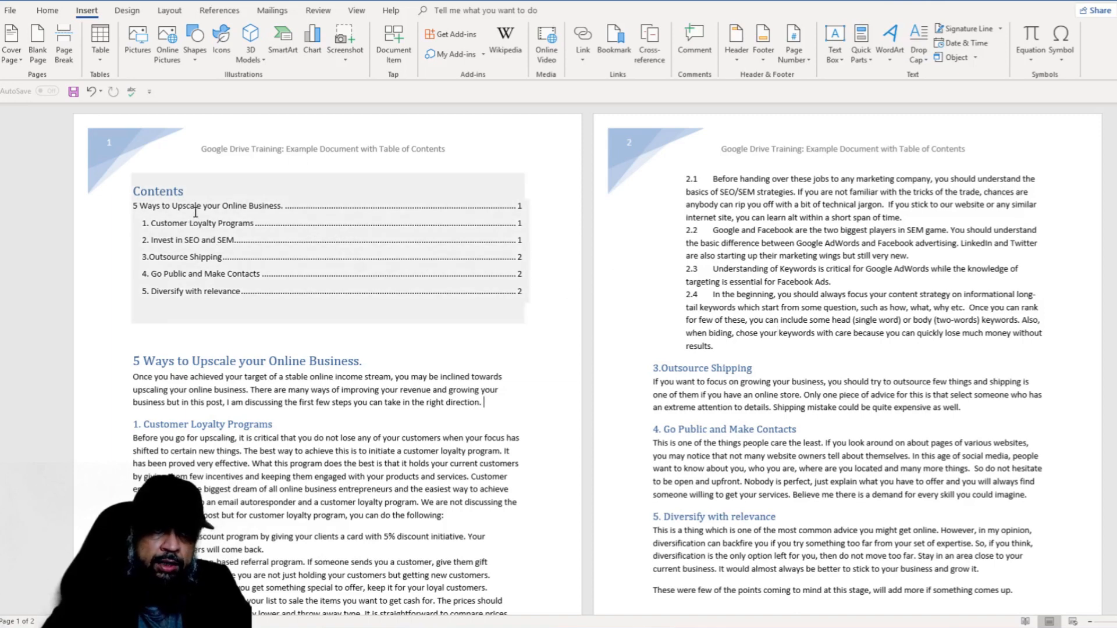
Step: Scroll through the two-page Word document to review the header graphic and contents
scroll(down, 3)
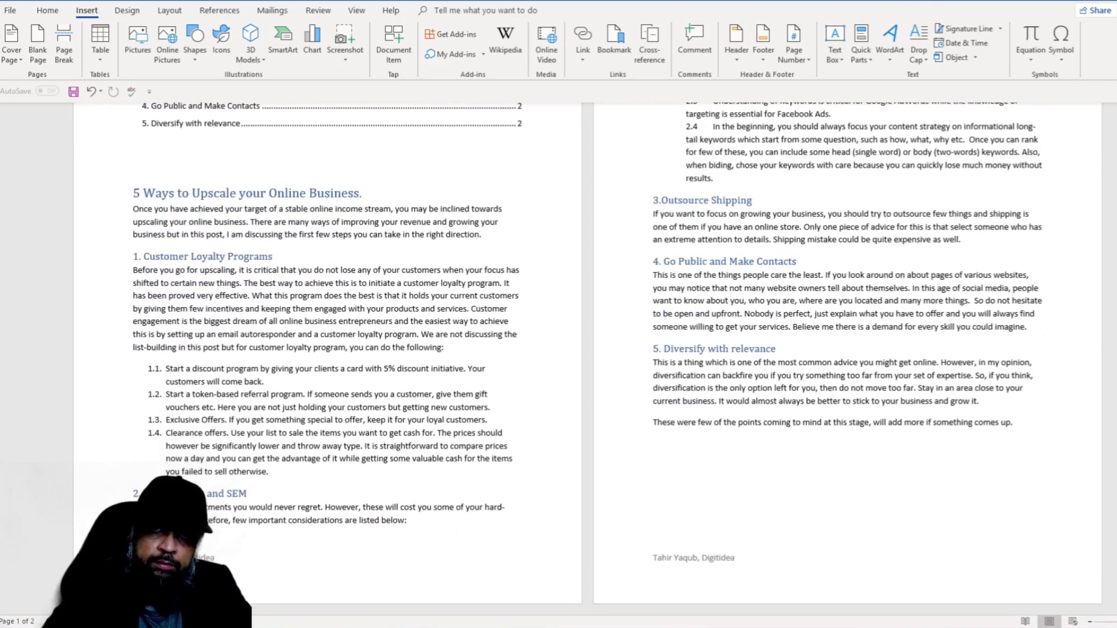
scroll(up, 3)
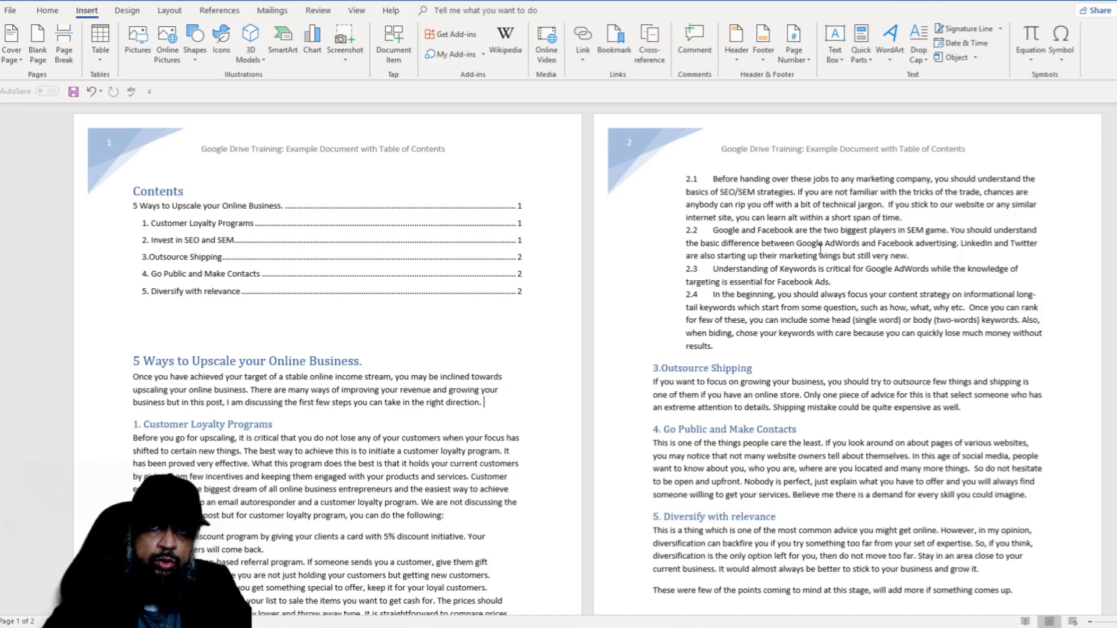
mouse_move(579, 274)
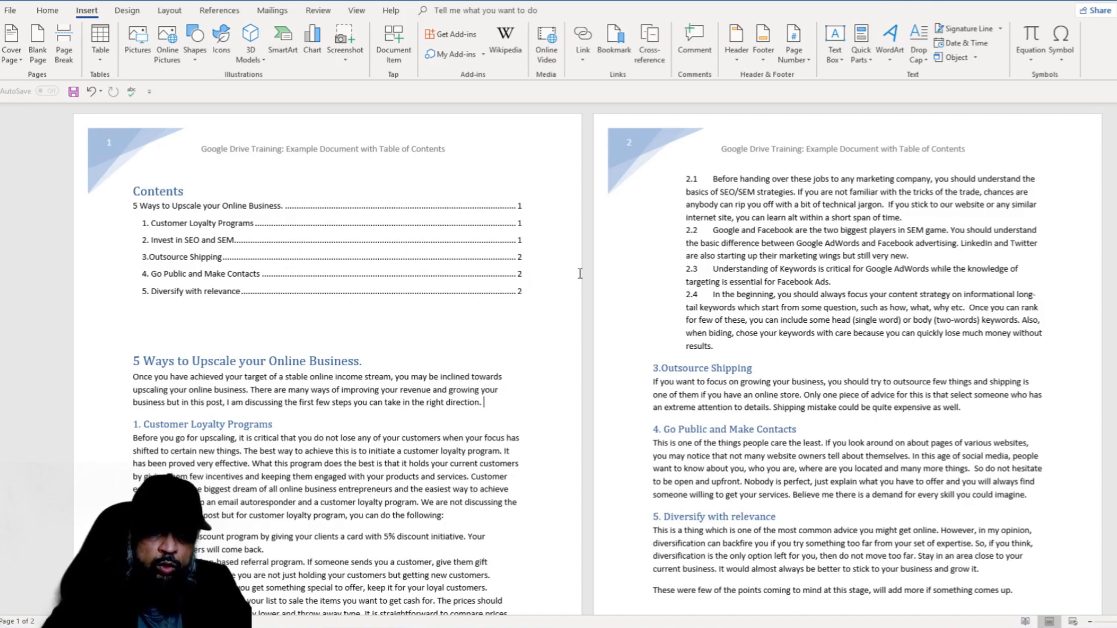
mouse_move(583, 276)
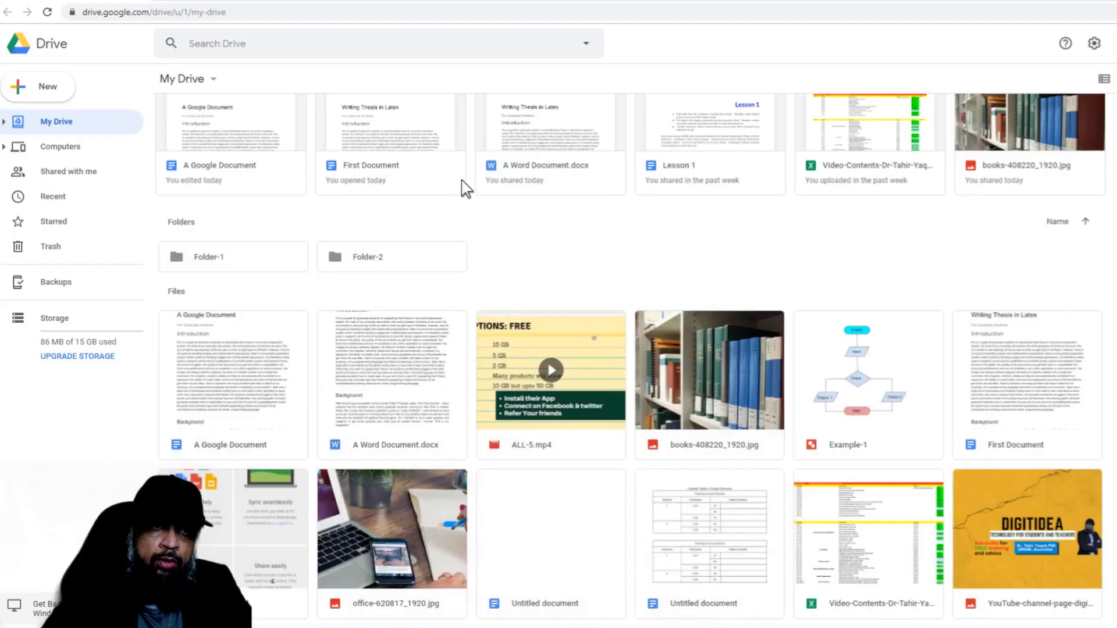
mouse_move(305, 199)
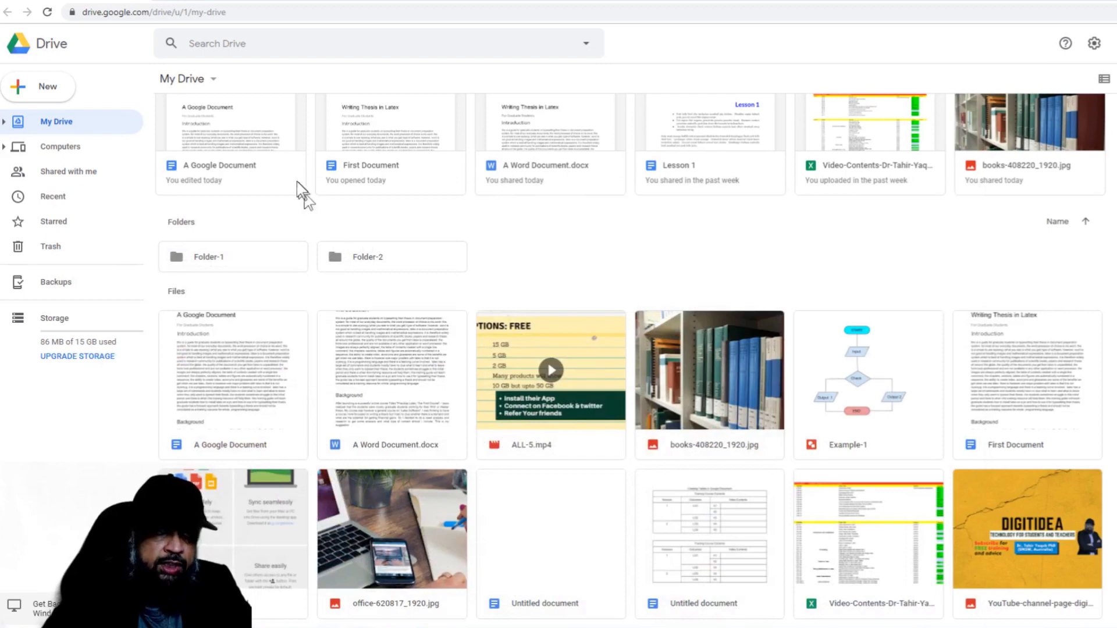
Step: Upload '5 Ways to upscale your online business.docx' from the computer into My Drive
click(184, 78)
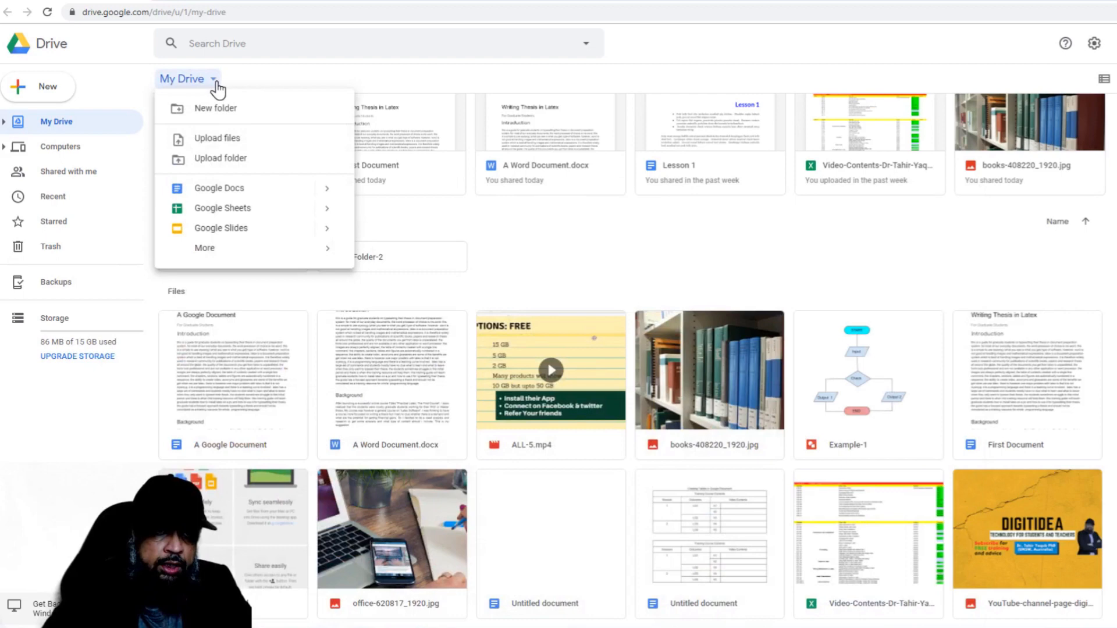
click(225, 142)
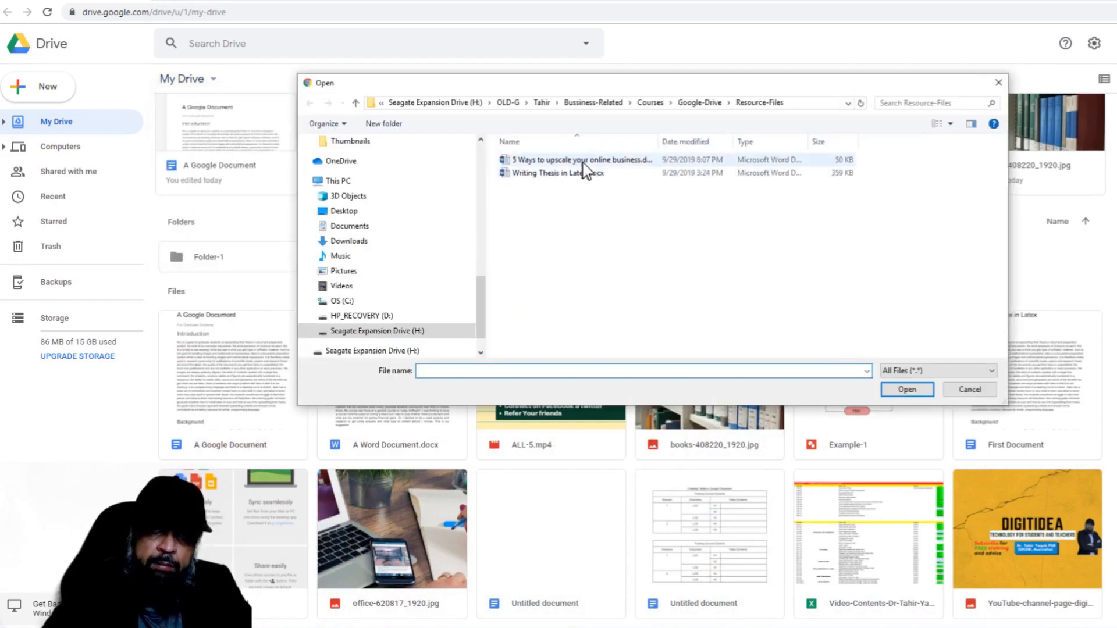
click(577, 159)
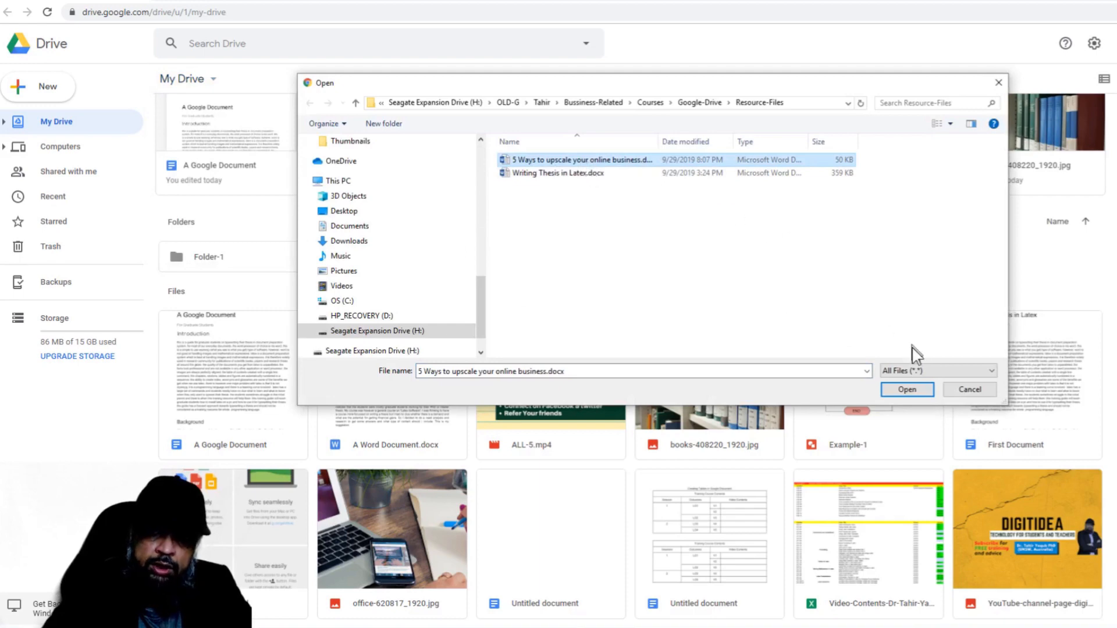
click(907, 389)
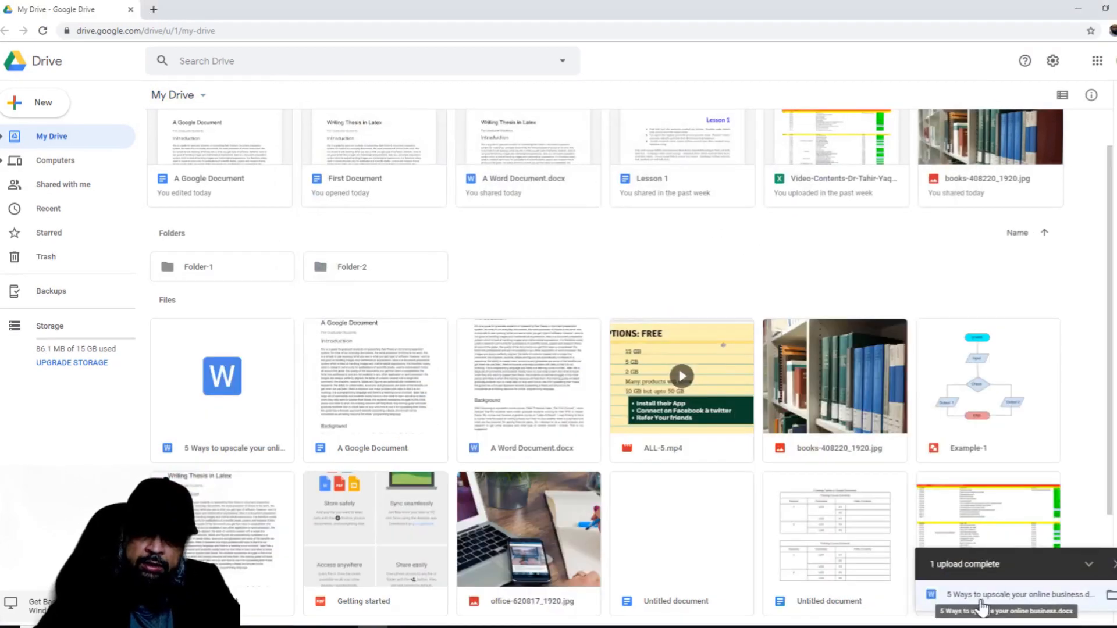
mouse_move(1047, 597)
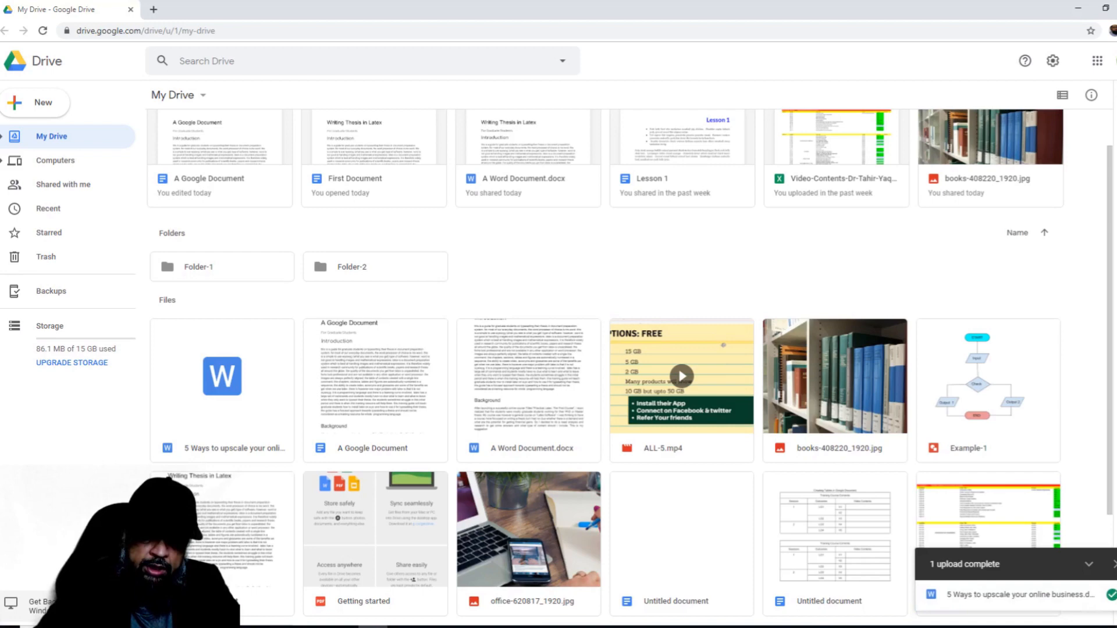
mouse_move(331, 526)
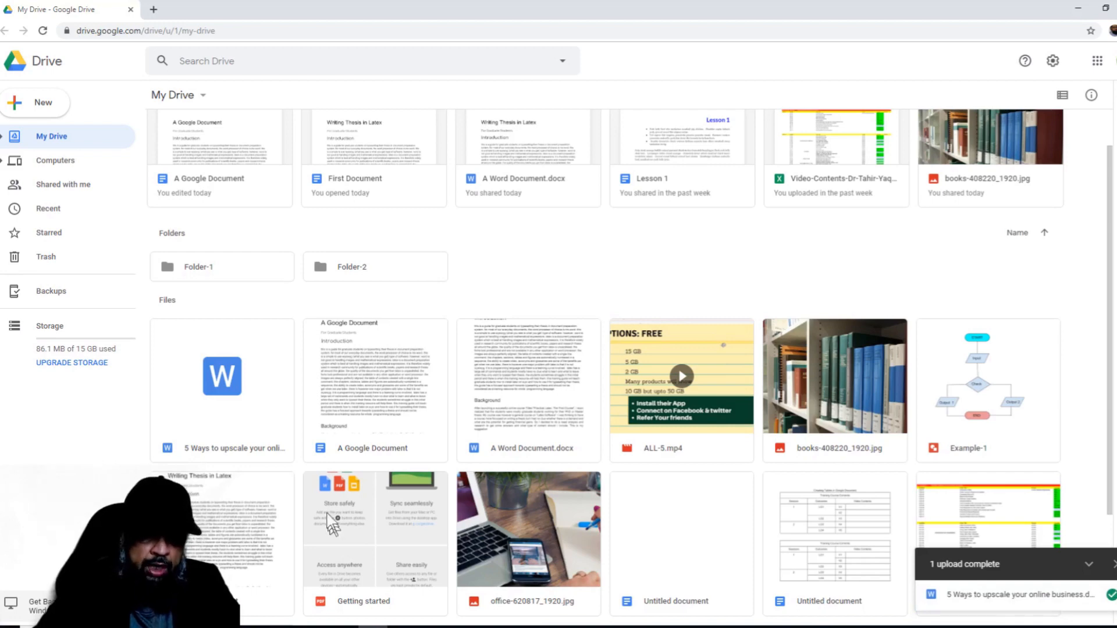
mouse_move(238, 367)
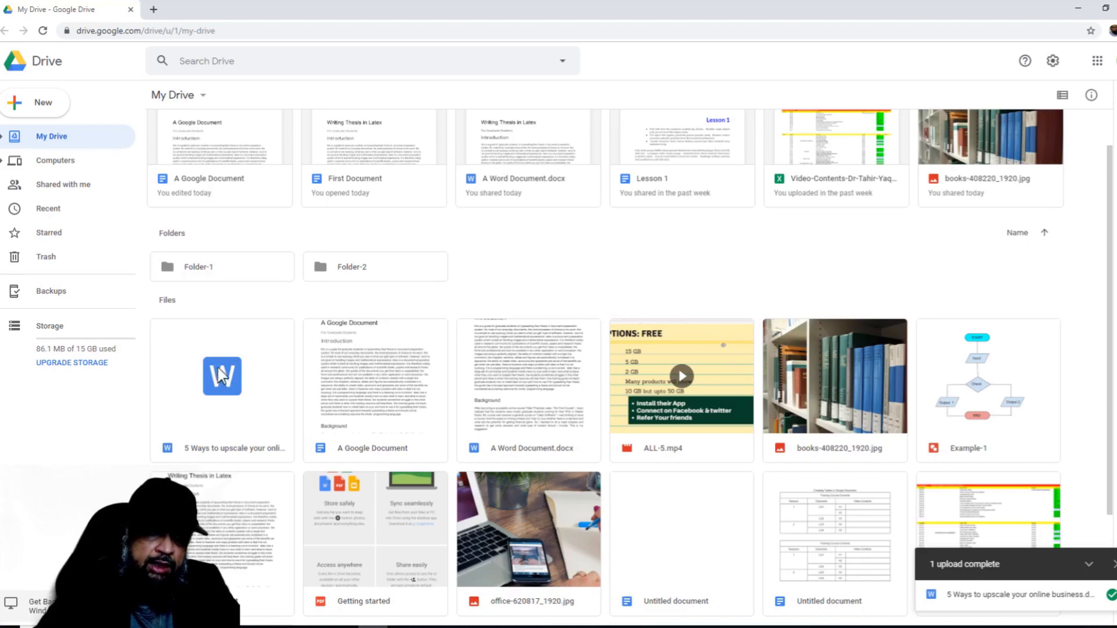
mouse_move(231, 381)
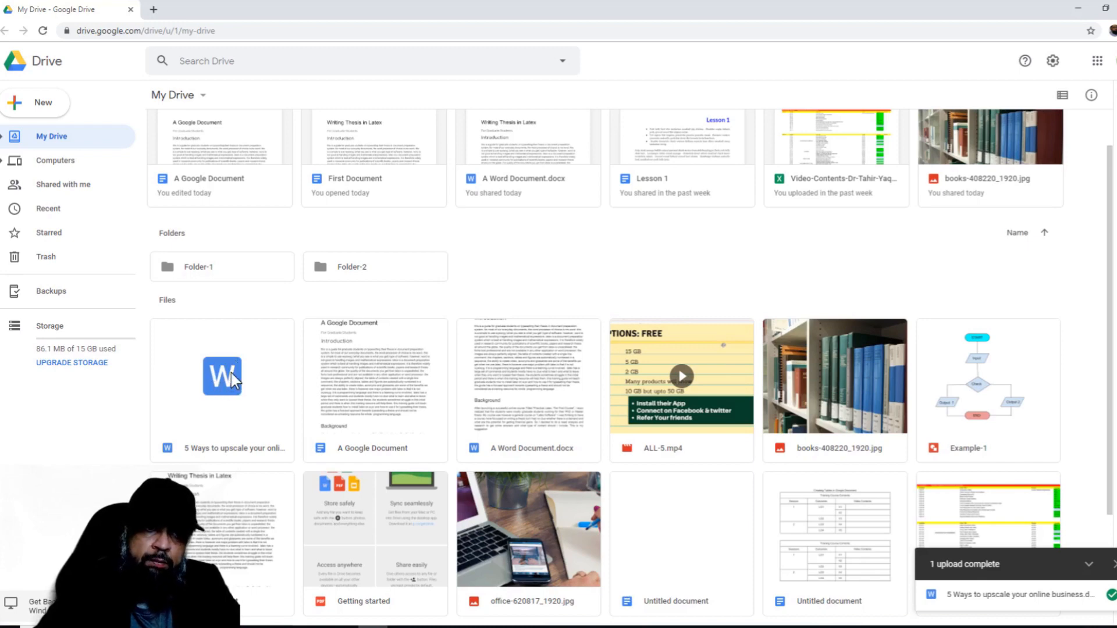
mouse_move(171, 459)
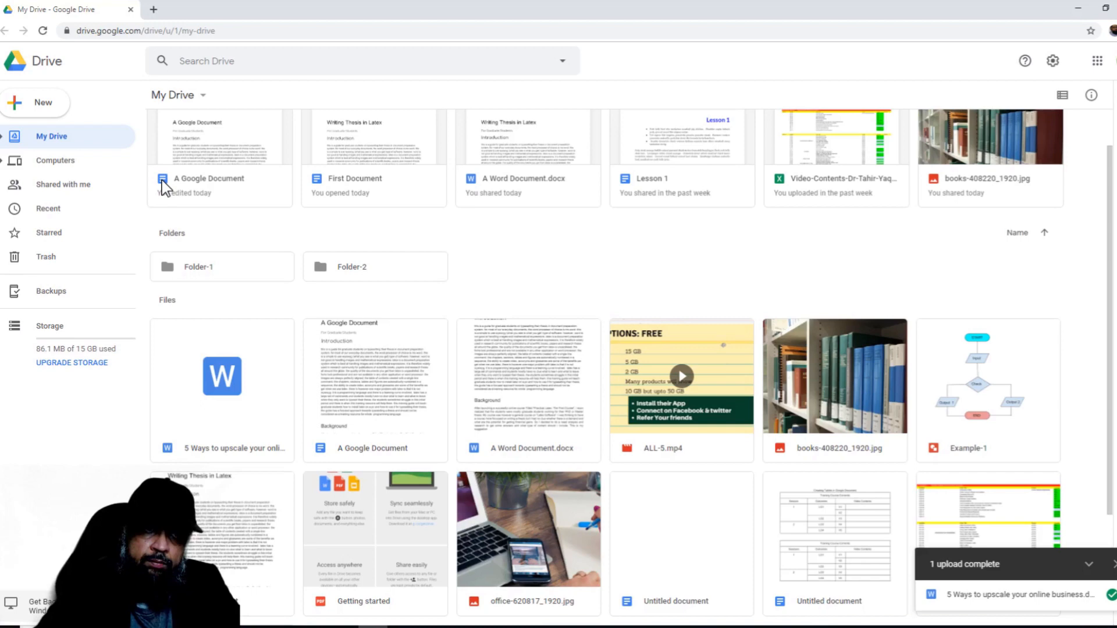
mouse_move(406, 217)
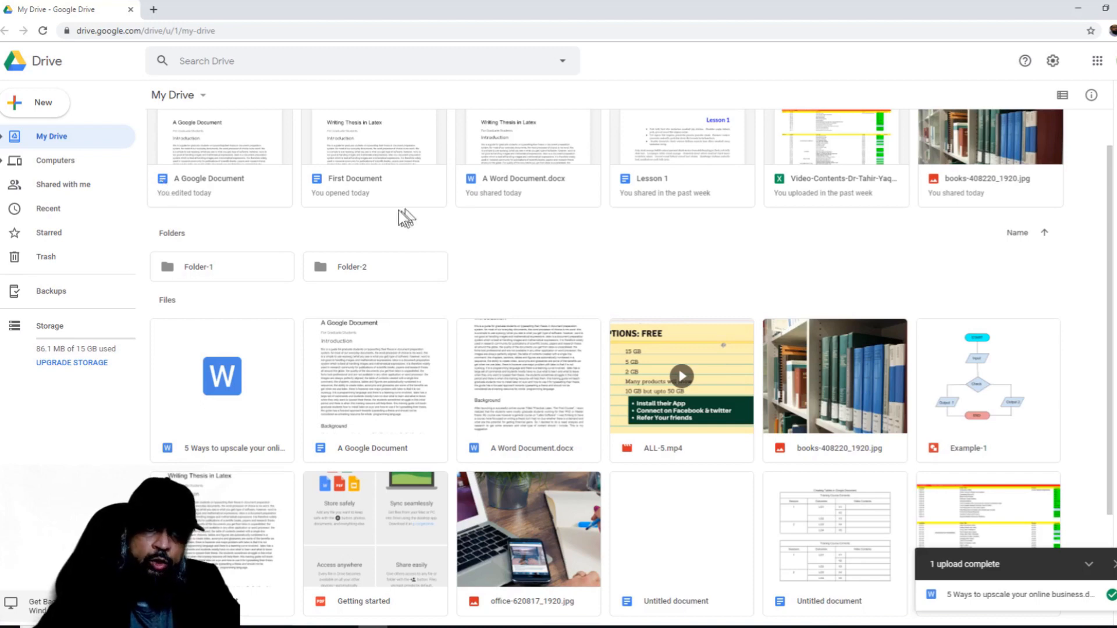
mouse_move(525, 147)
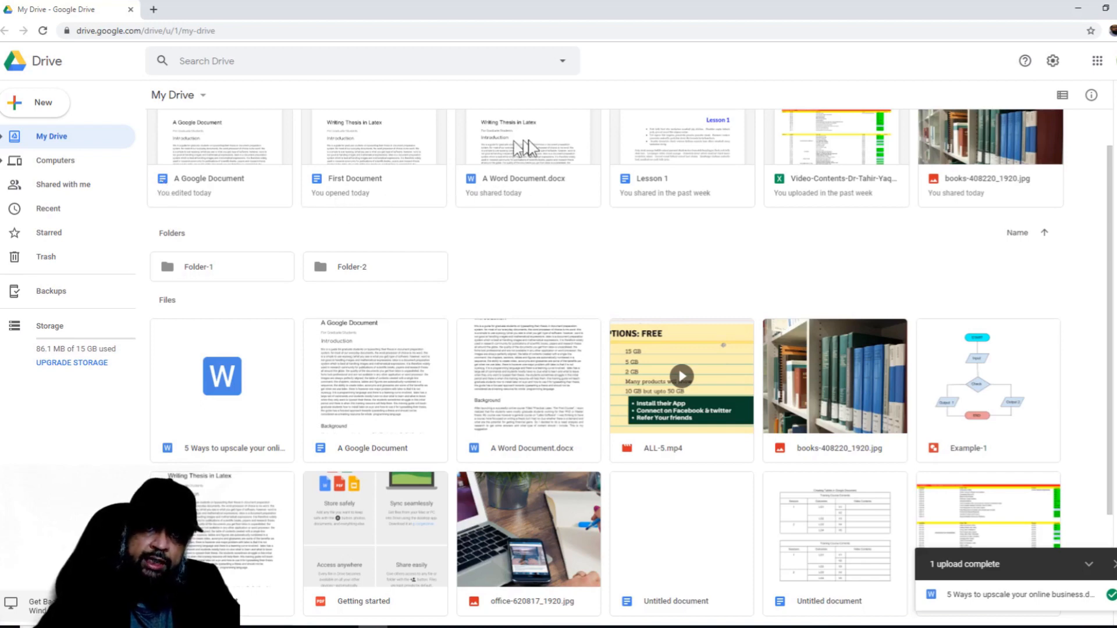
mouse_move(324, 188)
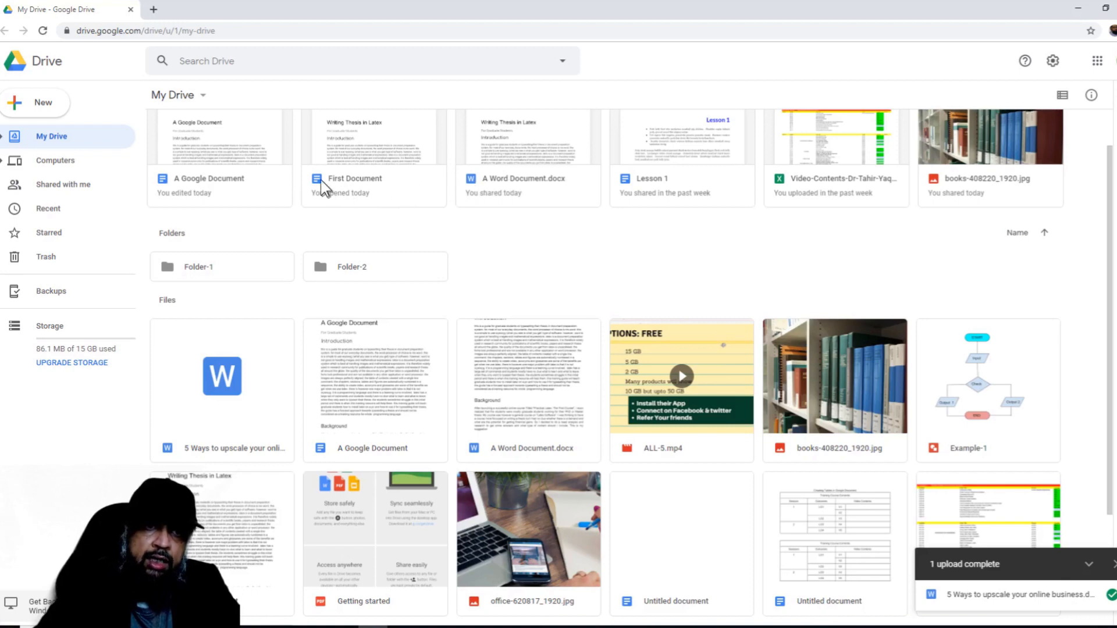
mouse_move(242, 369)
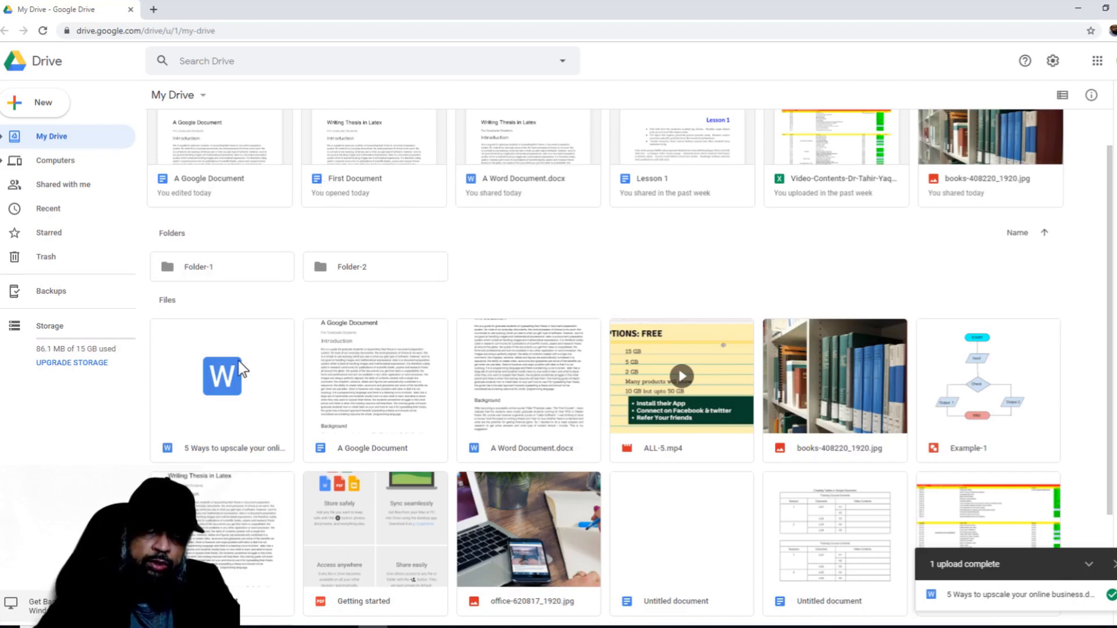
Step: Preview the uploaded .docx file and scroll through its contents page
click(222, 377)
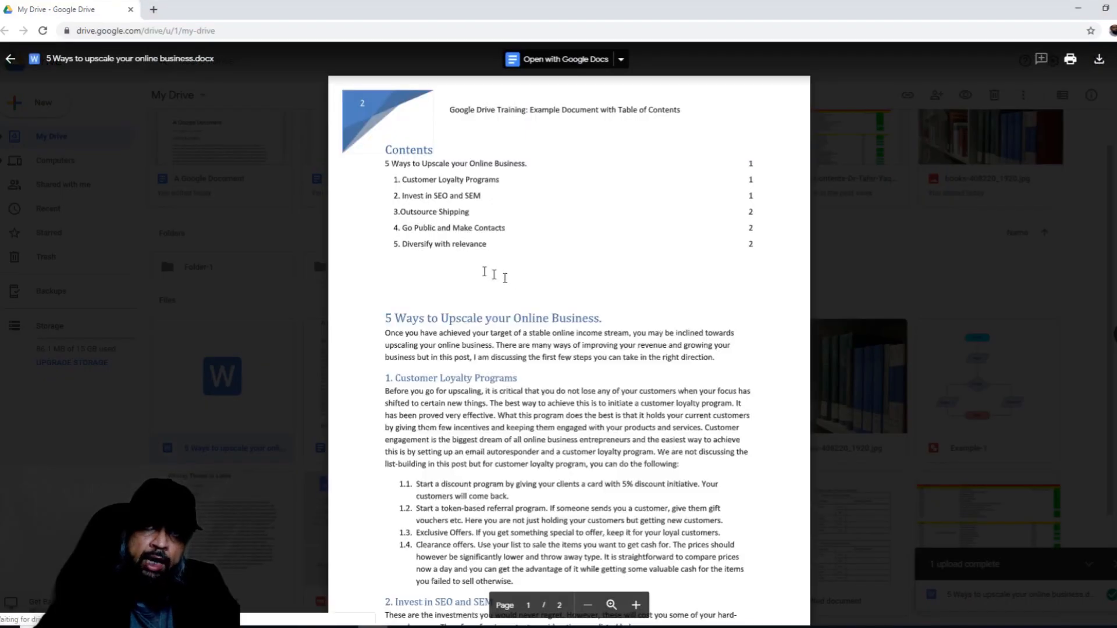
mouse_move(655, 355)
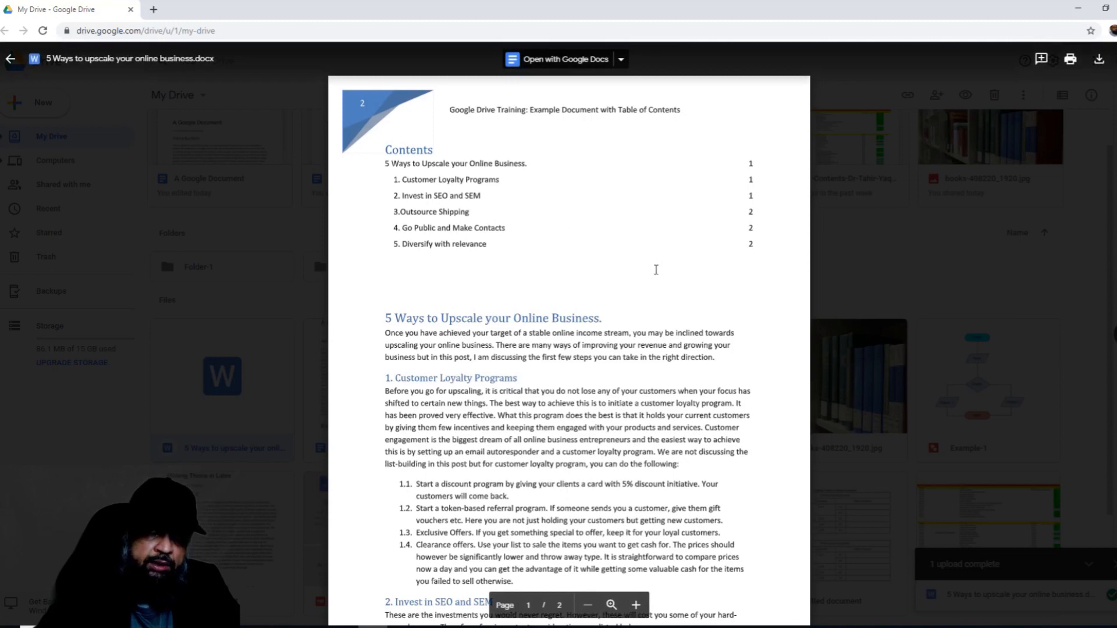
mouse_move(534, 118)
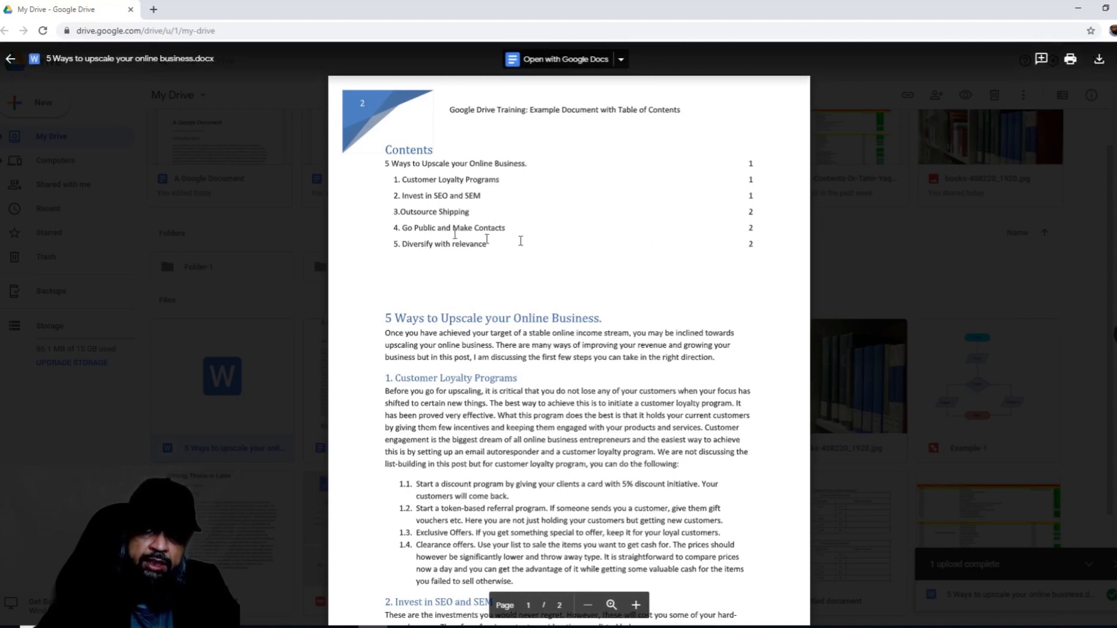
scroll(down, 3)
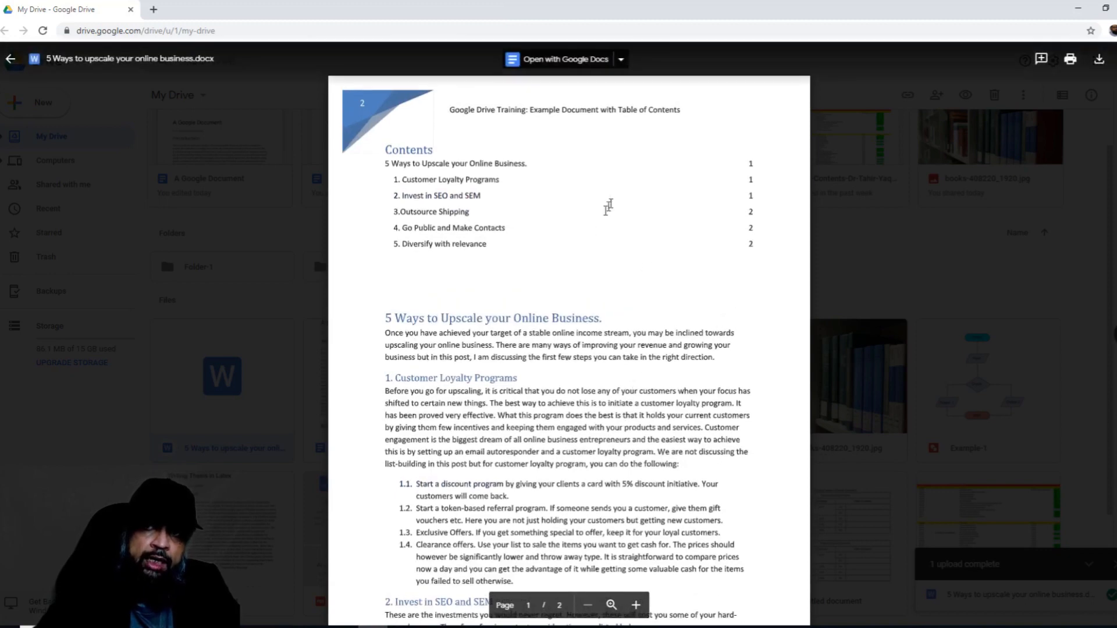
mouse_move(584, 89)
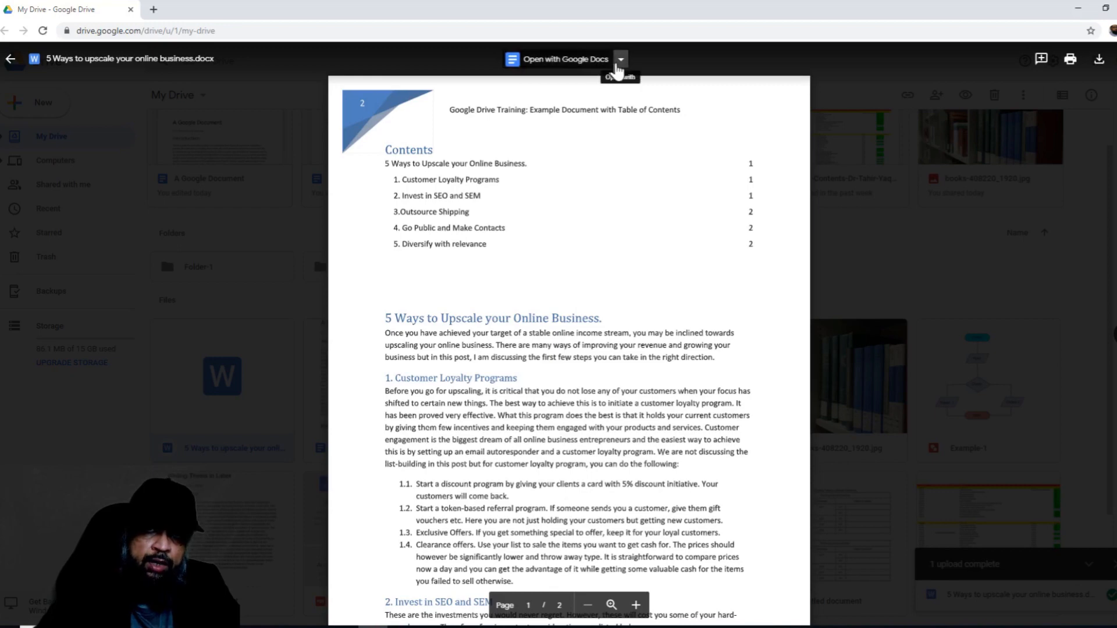
click(620, 59)
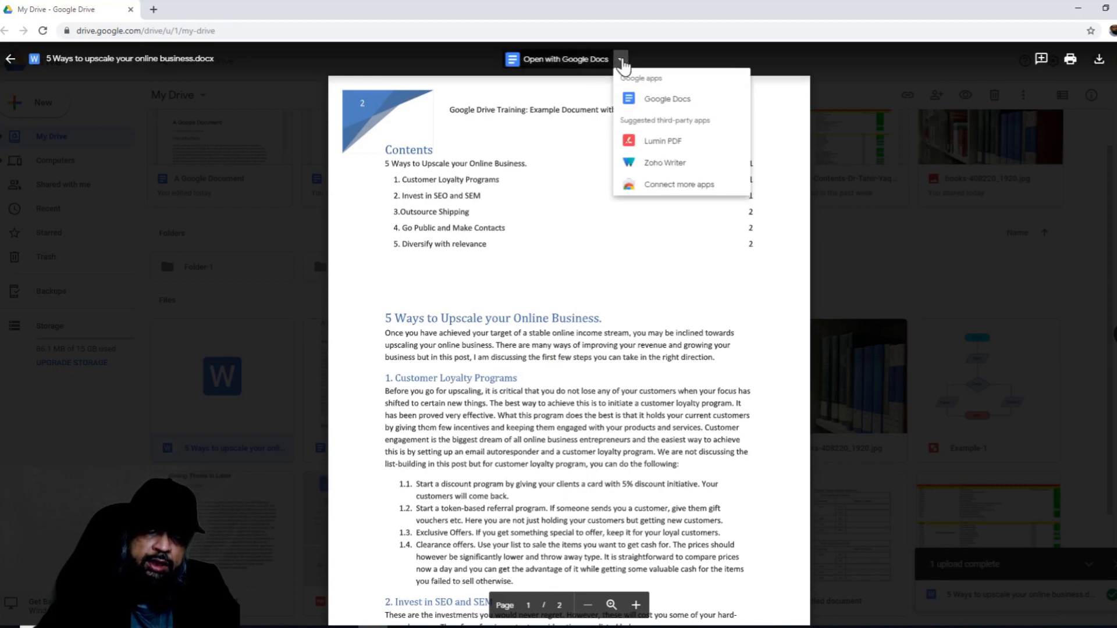
mouse_move(660, 140)
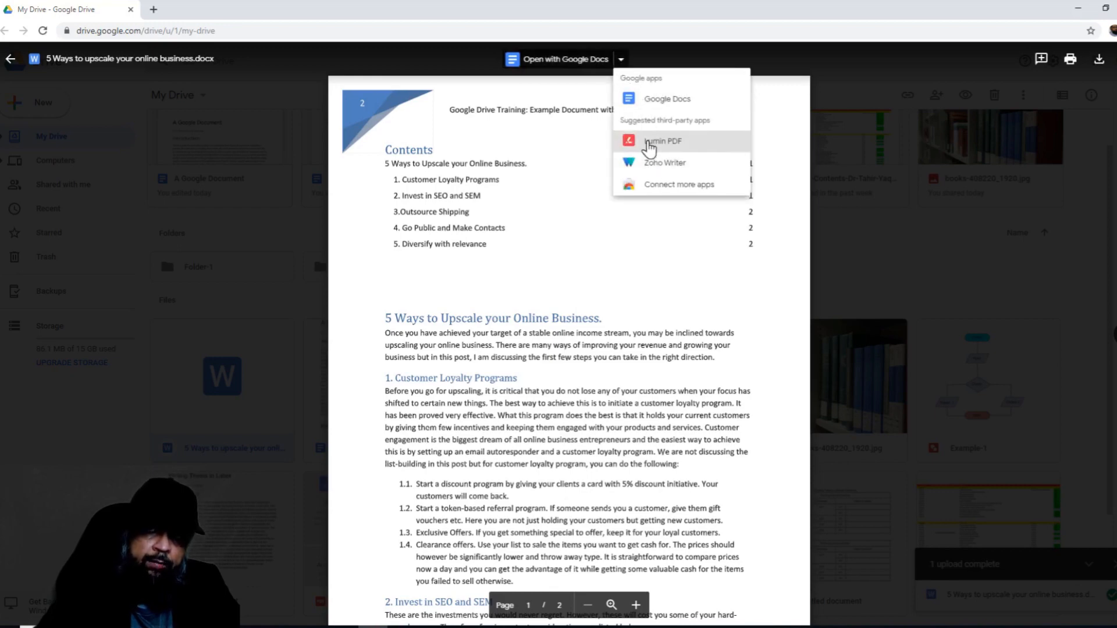
mouse_move(656, 166)
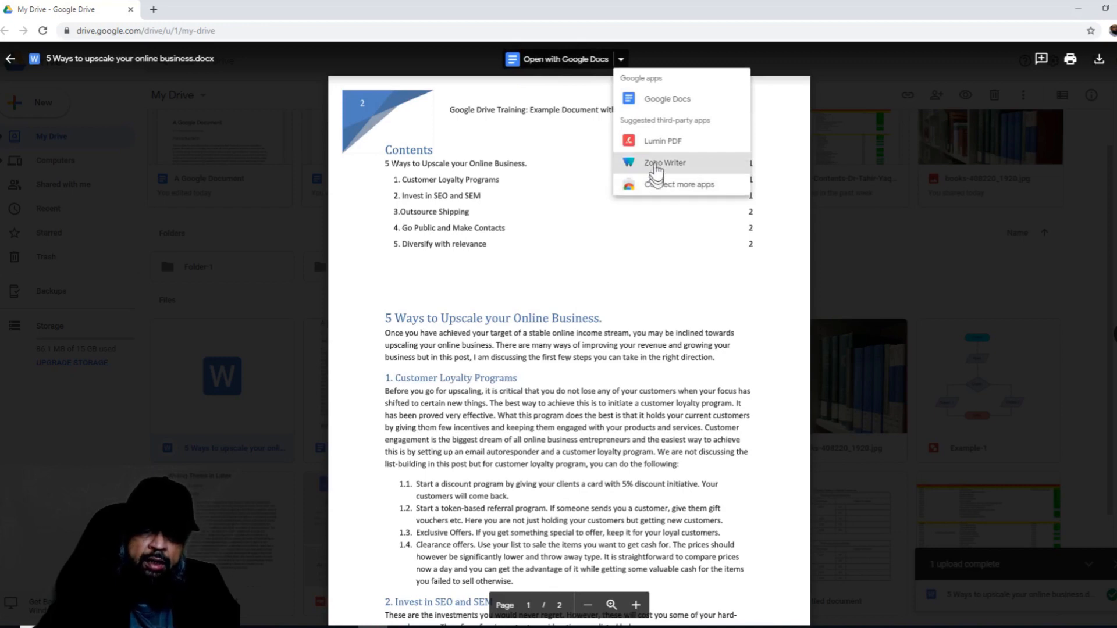
mouse_move(653, 141)
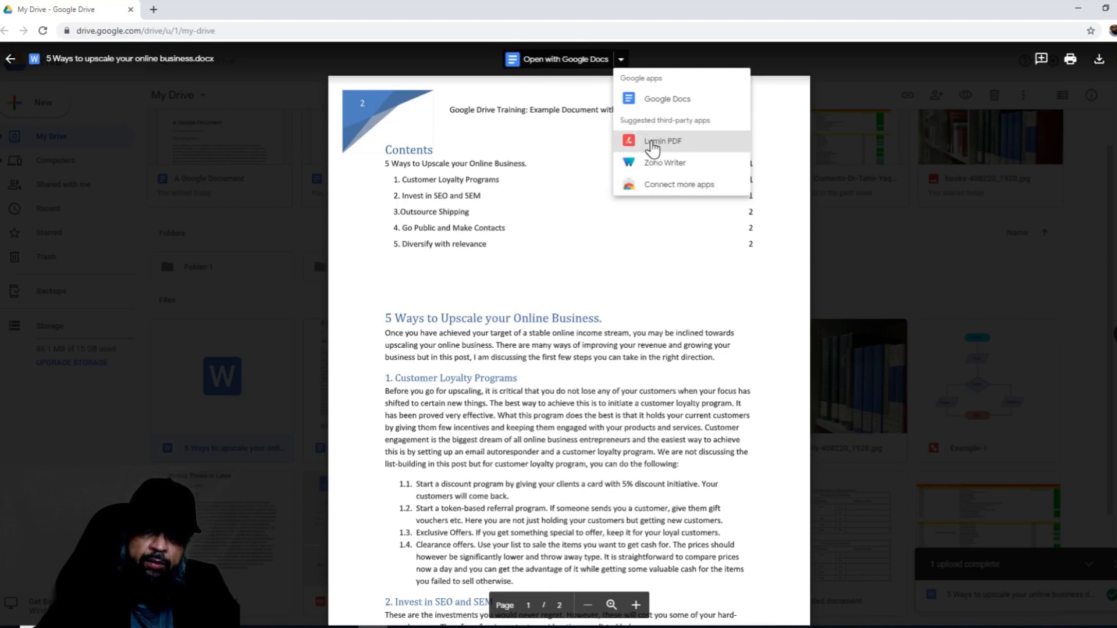
mouse_move(643, 168)
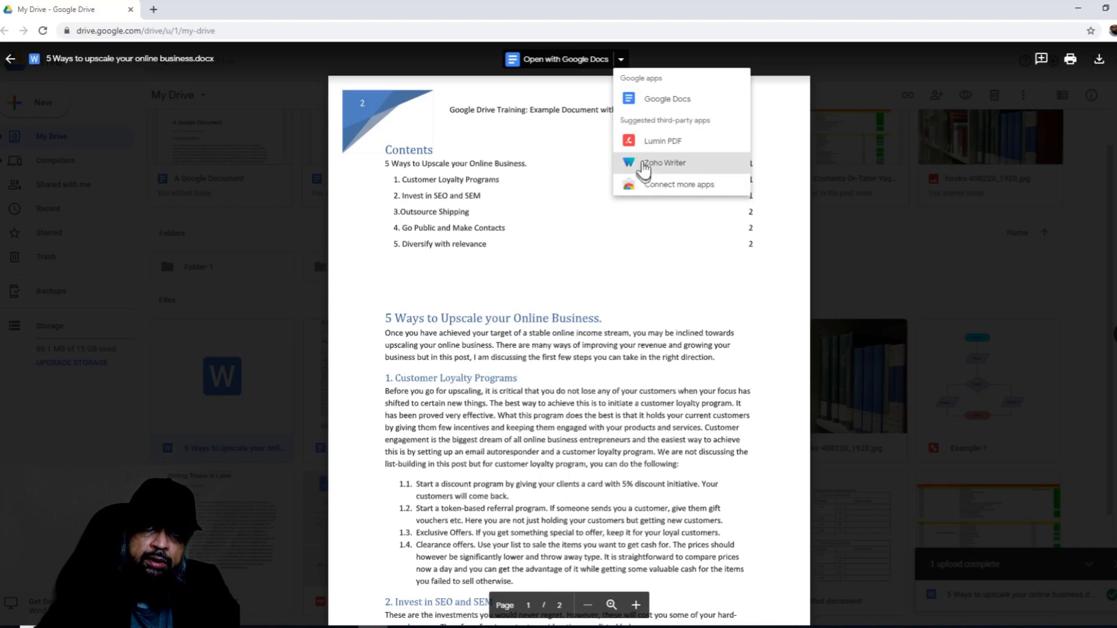
mouse_move(650, 140)
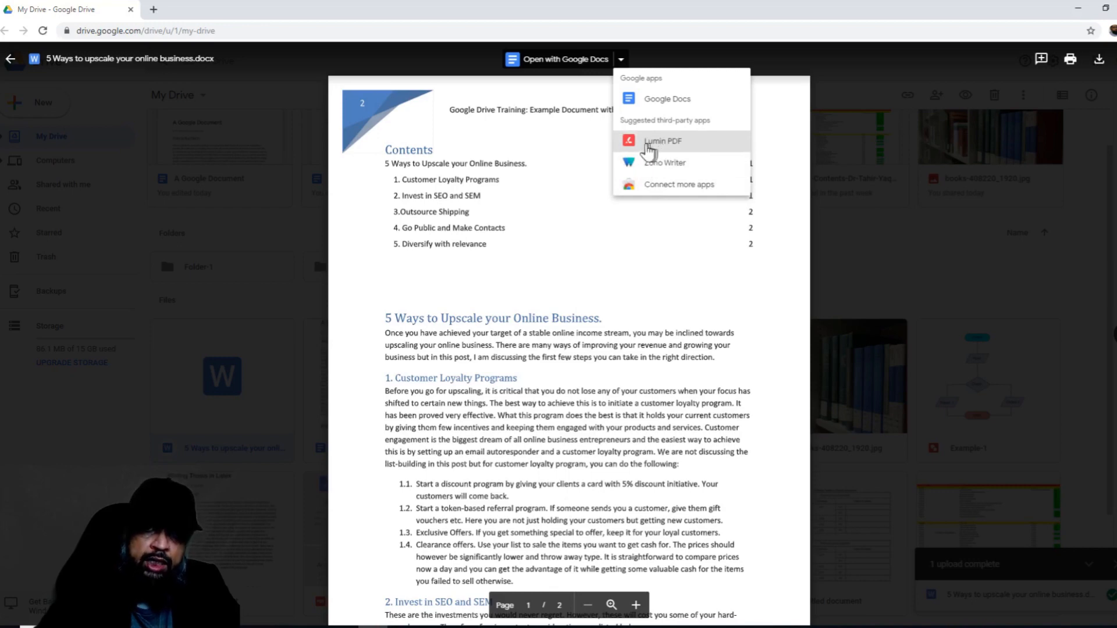
mouse_move(653, 156)
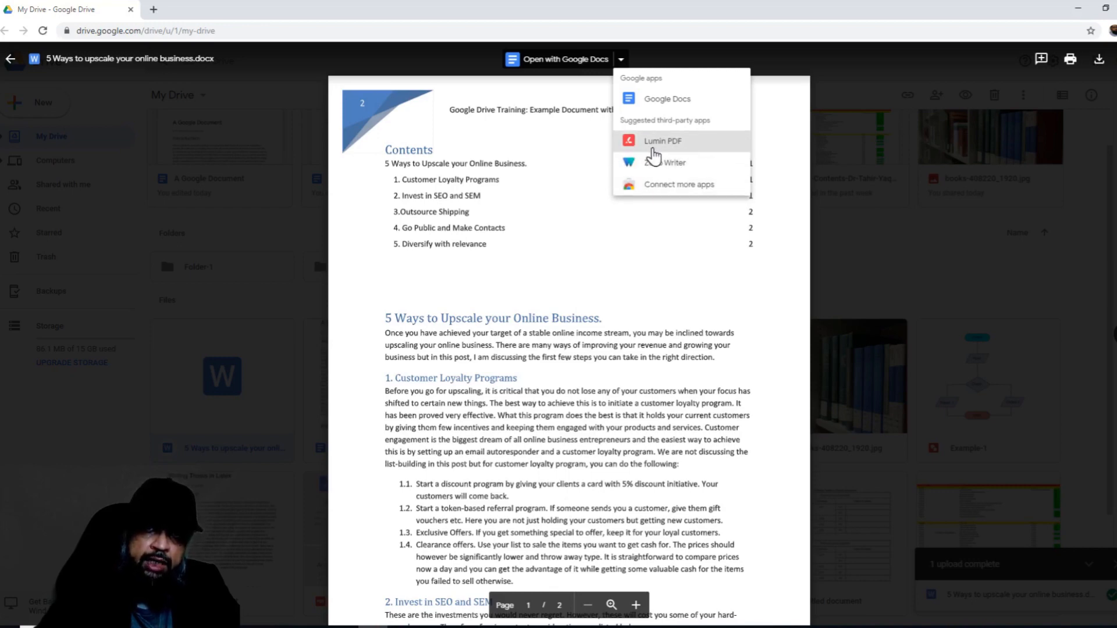
mouse_move(591, 81)
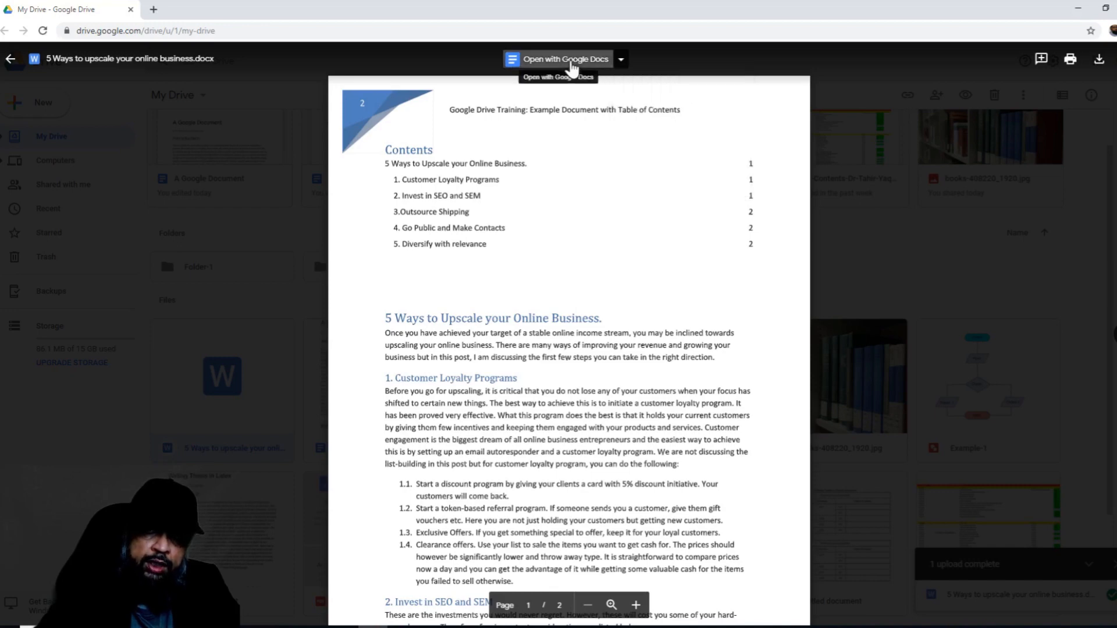
Step: Open the .docx in Google Docs and delete the blue corner image from the header
click(565, 60)
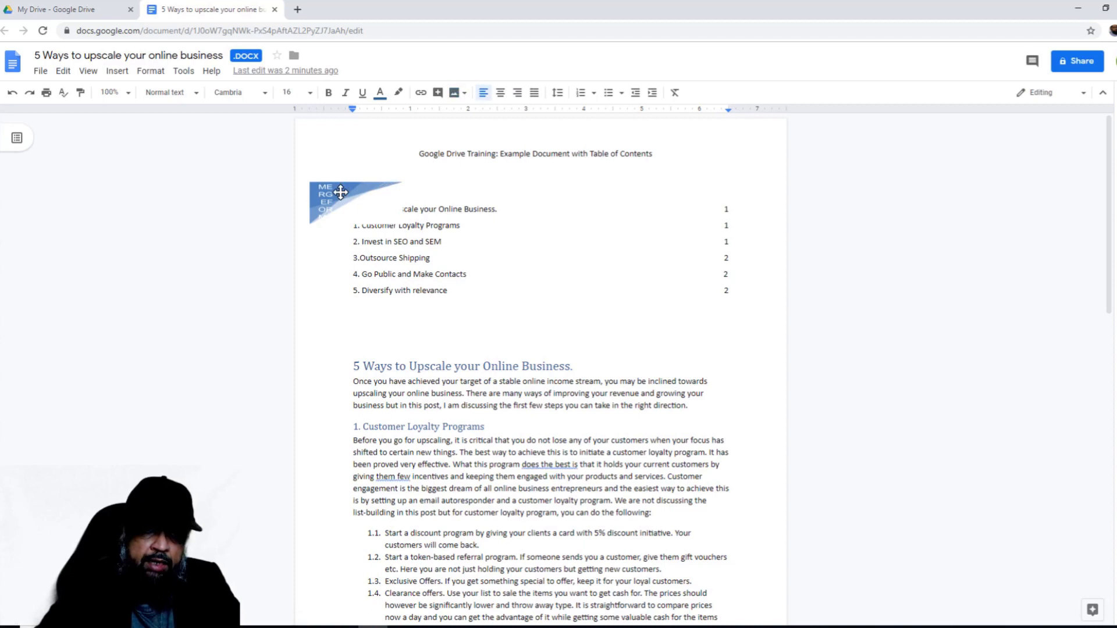
click(340, 193)
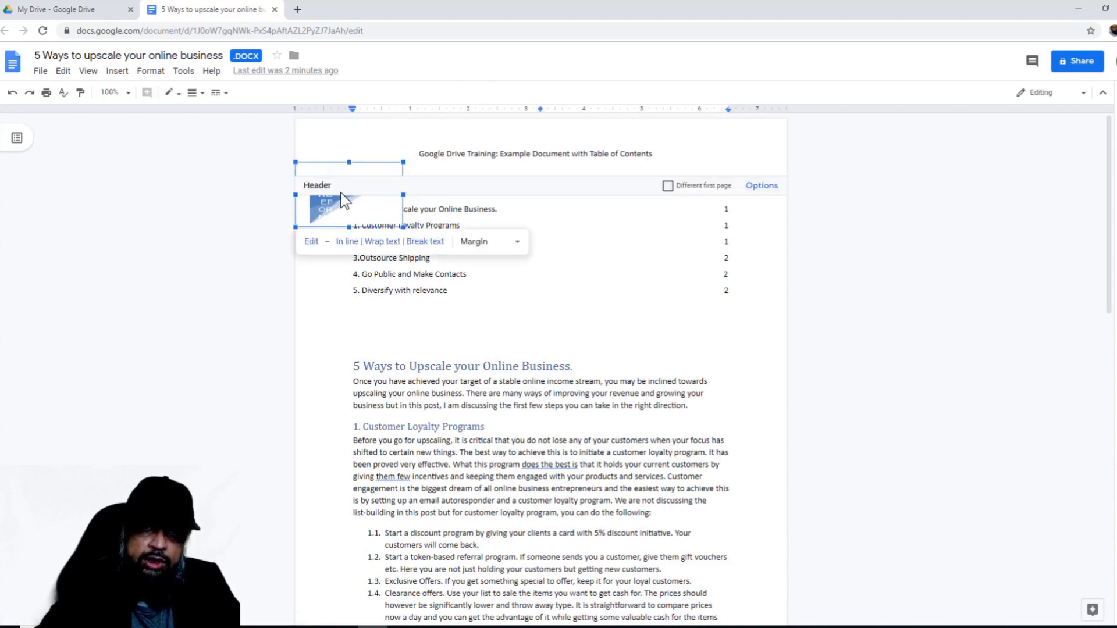
mouse_move(349, 180)
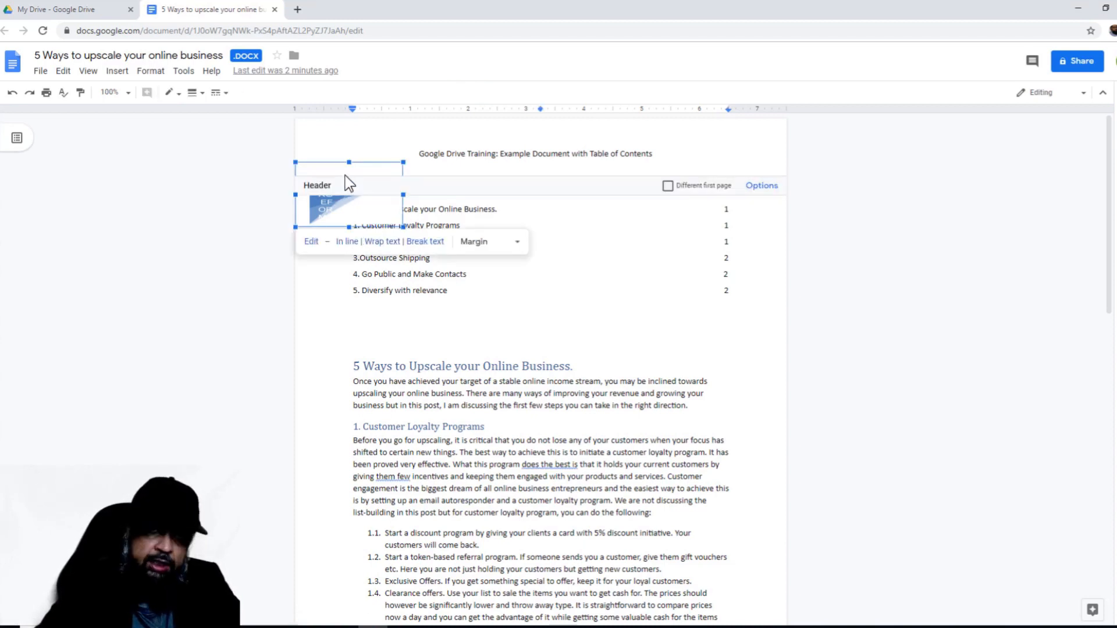
click(346, 175)
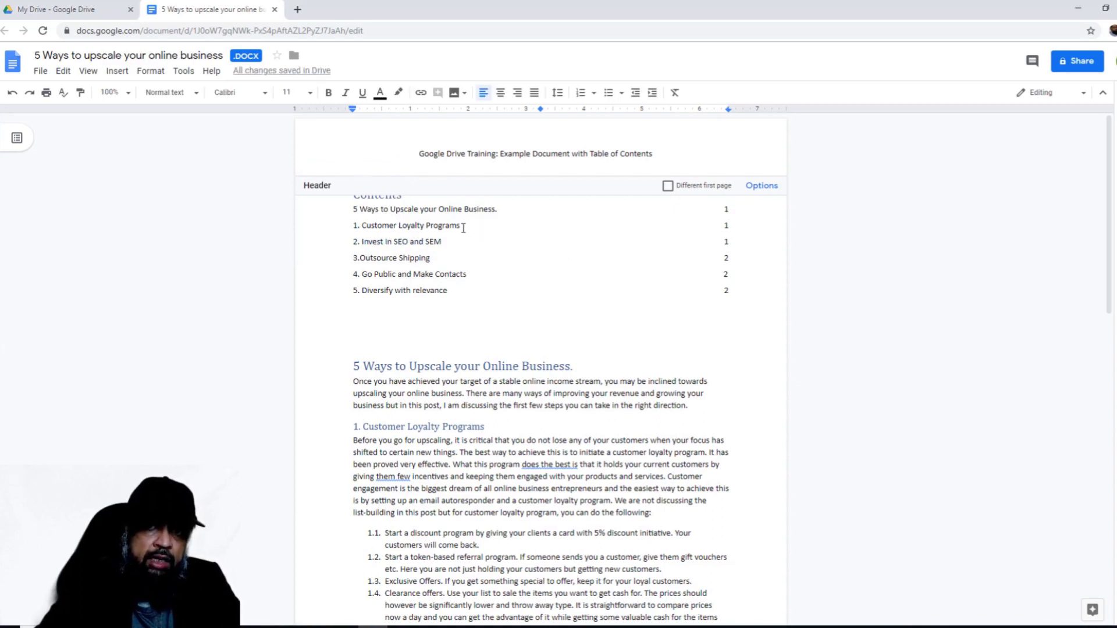
click(355, 153)
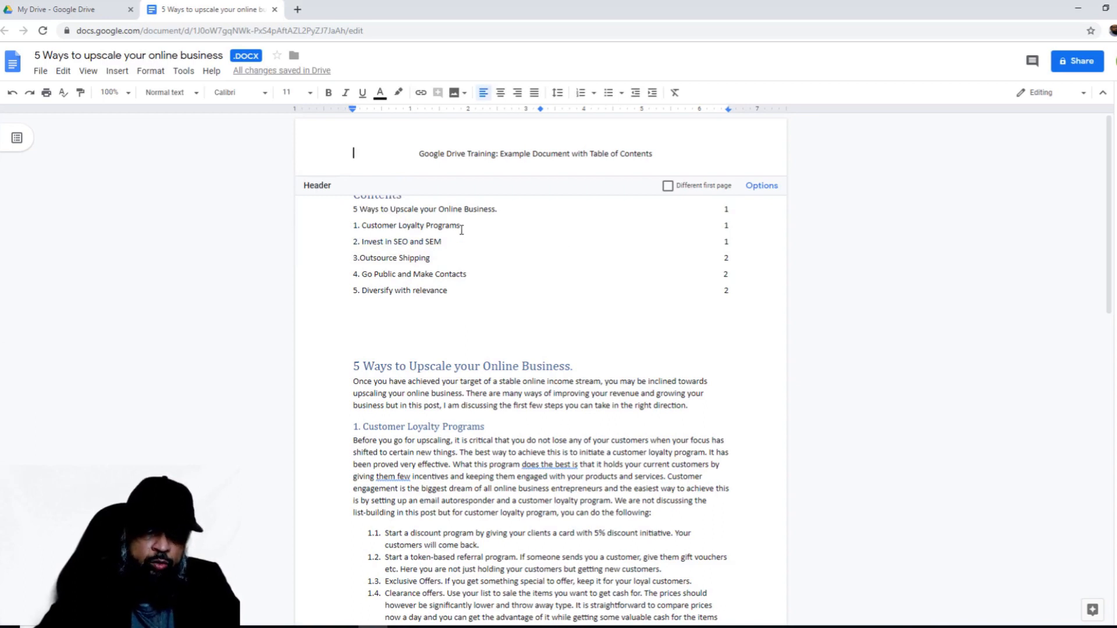
mouse_move(559, 281)
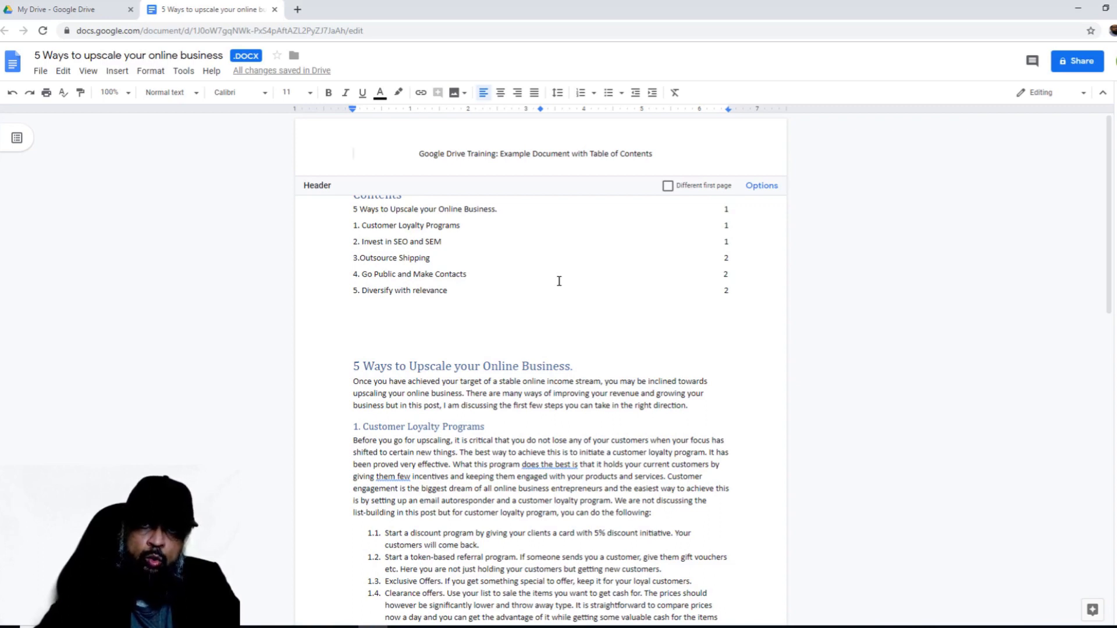
click(353, 153)
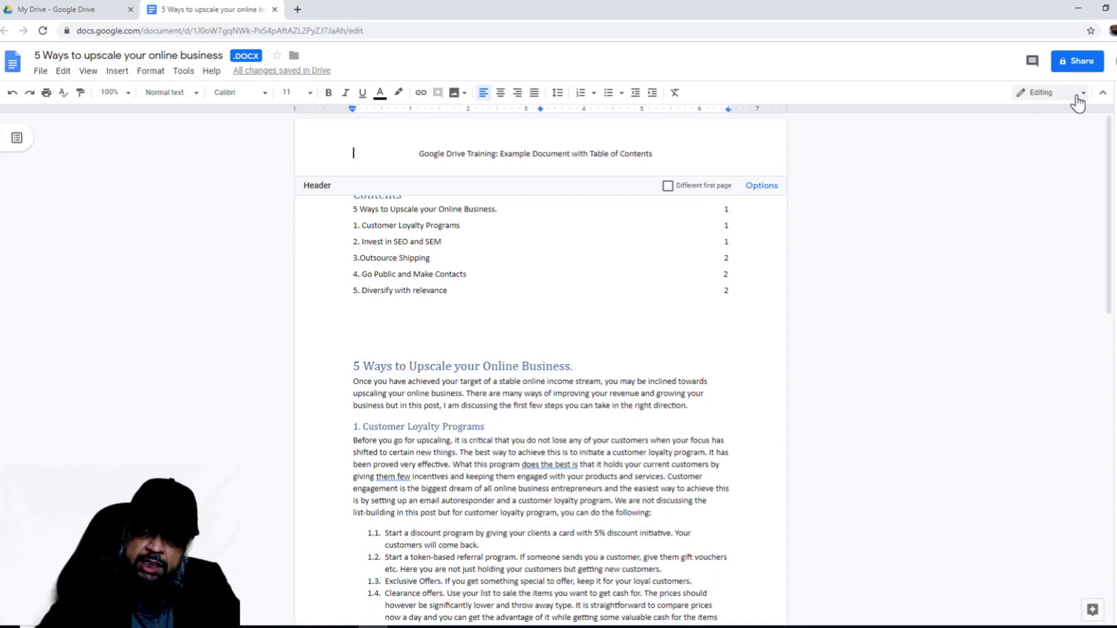
mouse_move(1076, 61)
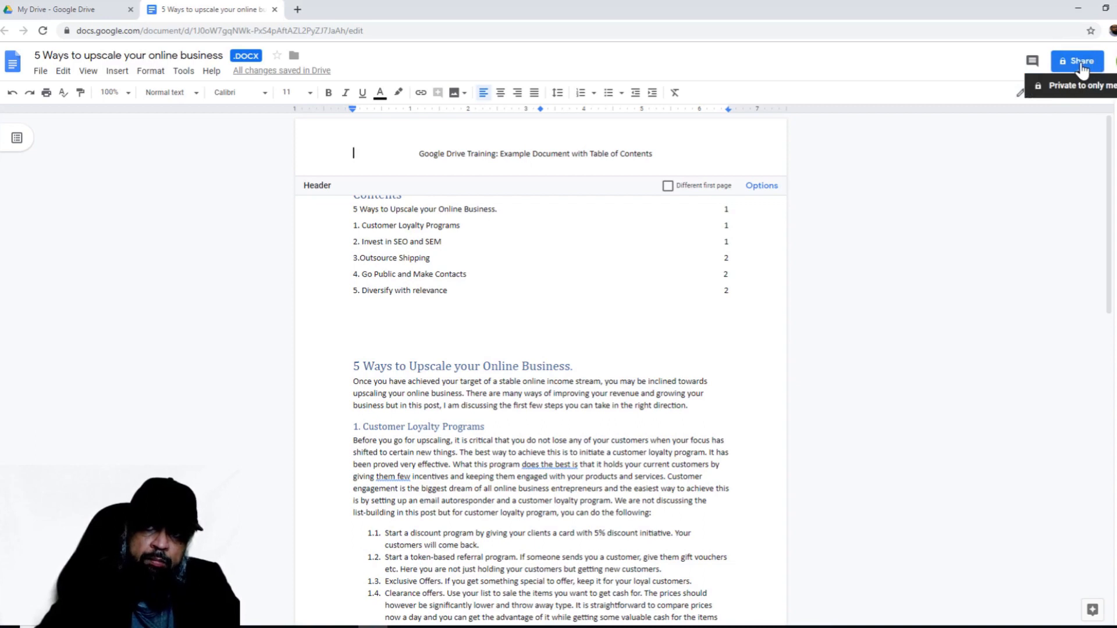
mouse_move(853, 180)
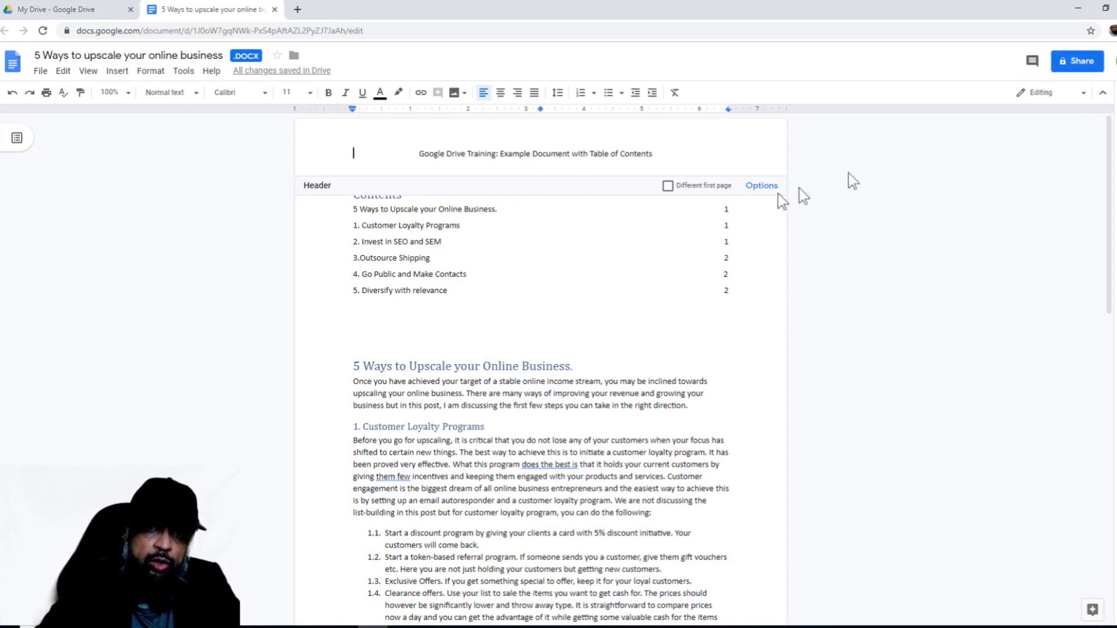
mouse_move(625, 302)
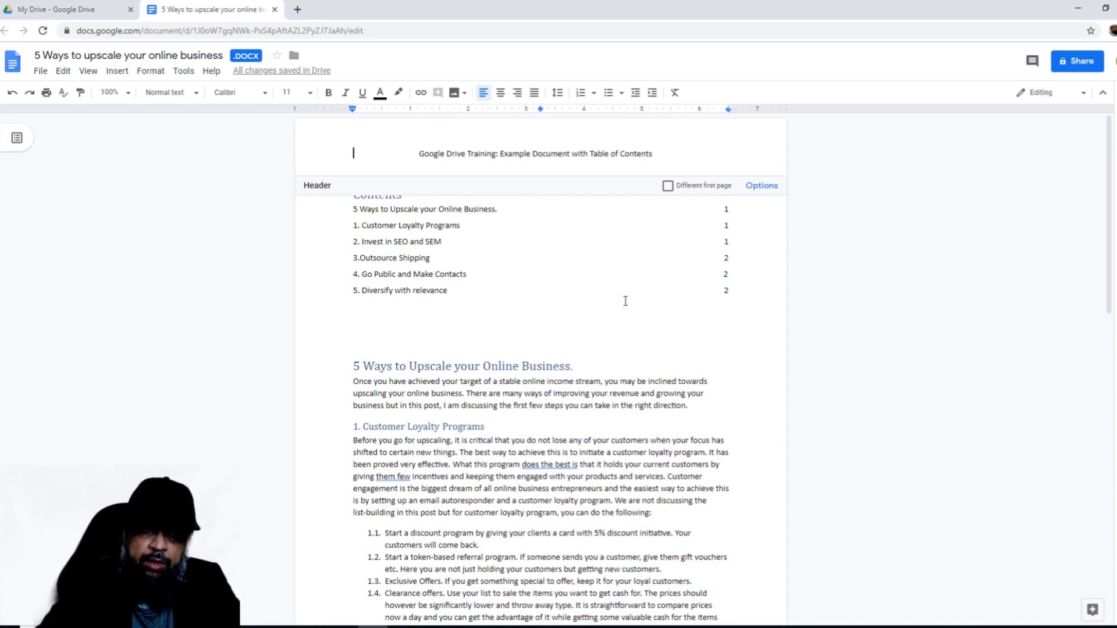
mouse_move(349, 149)
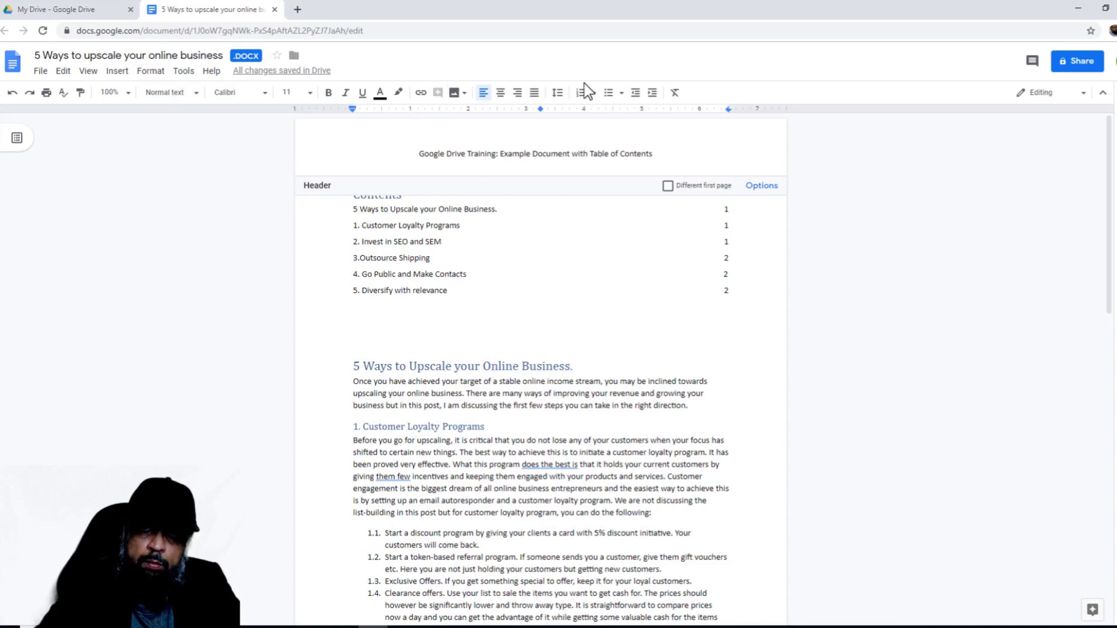
mouse_move(540, 92)
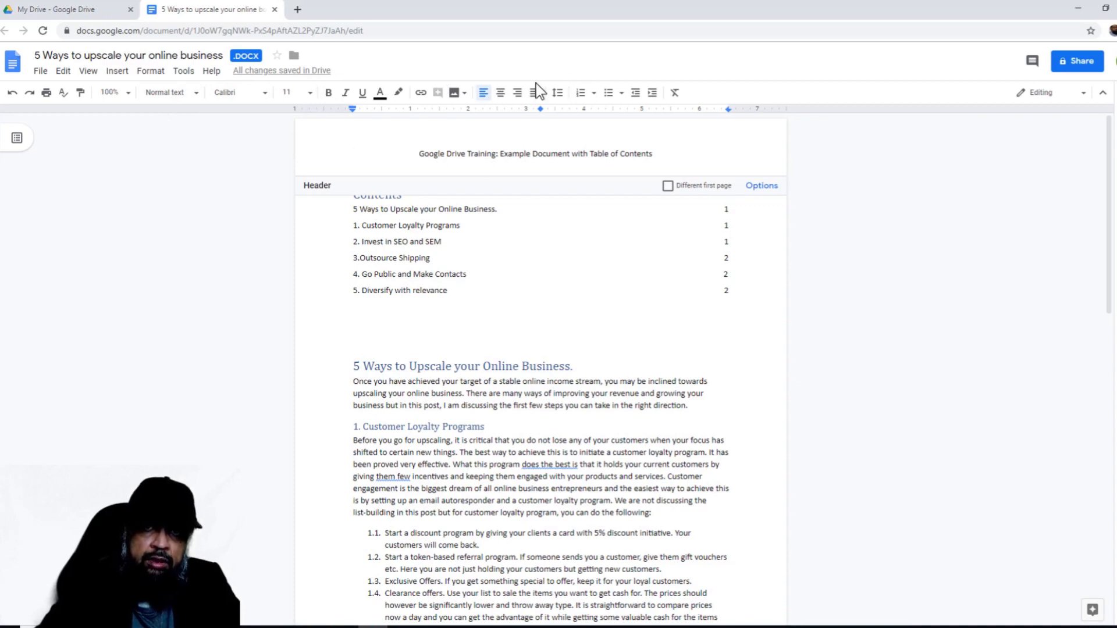
mouse_move(562, 89)
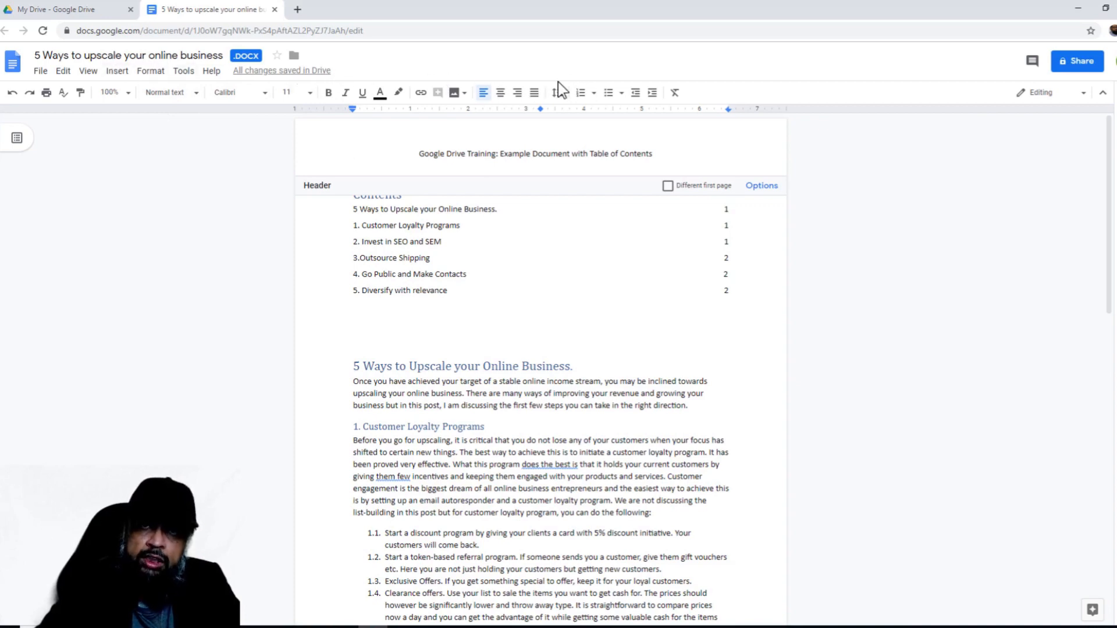
mouse_move(562, 92)
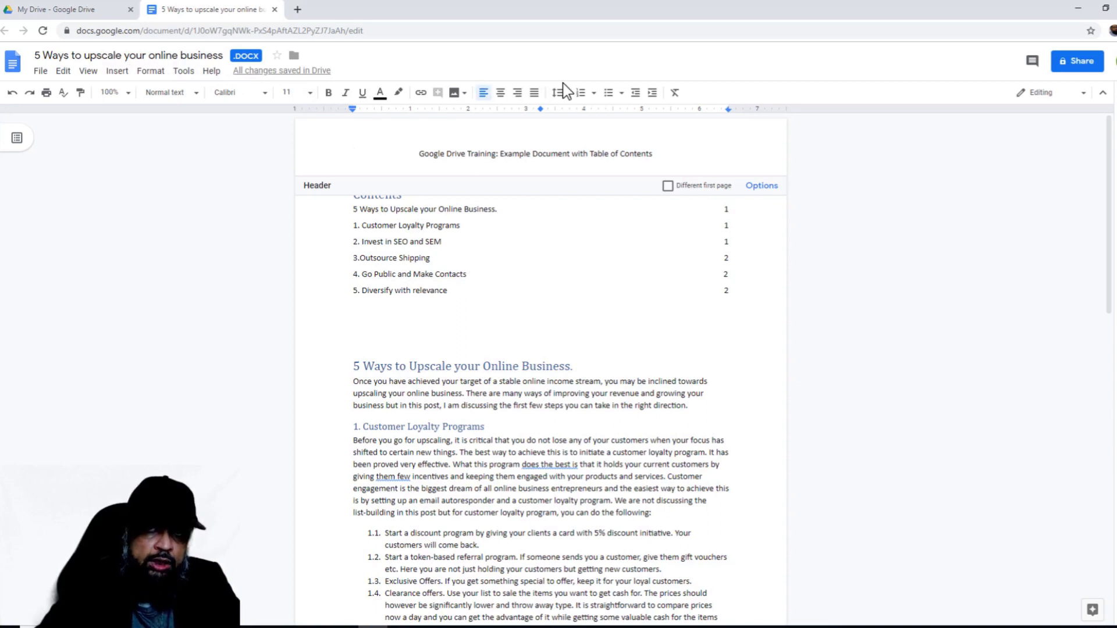
Step: Leave header editing, keeping only the training-document title line in the header
click(353, 153)
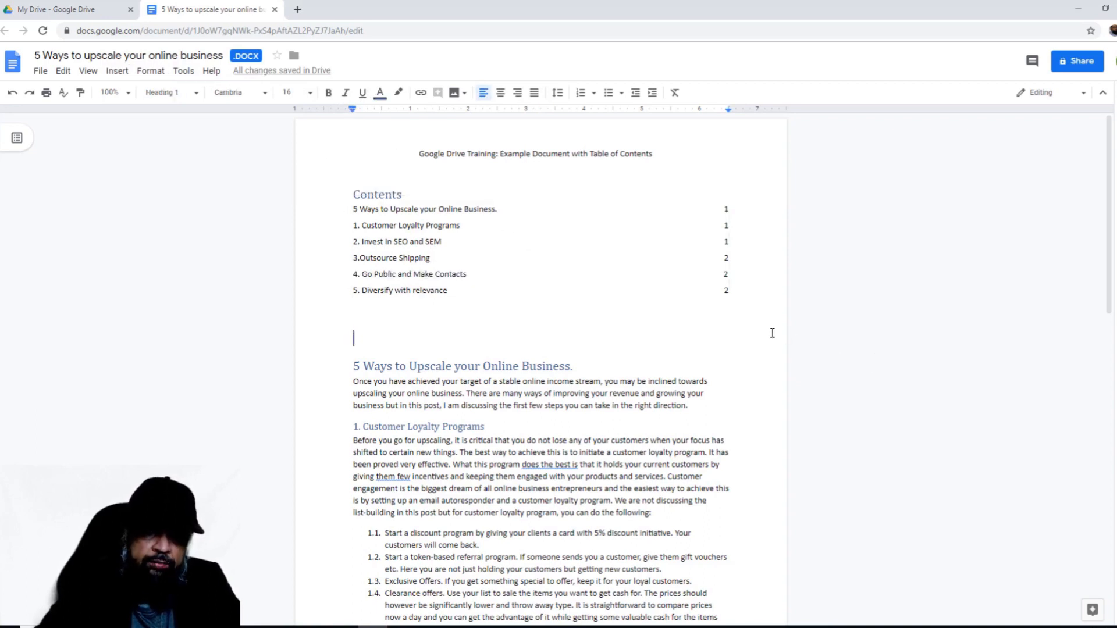
mouse_move(416, 257)
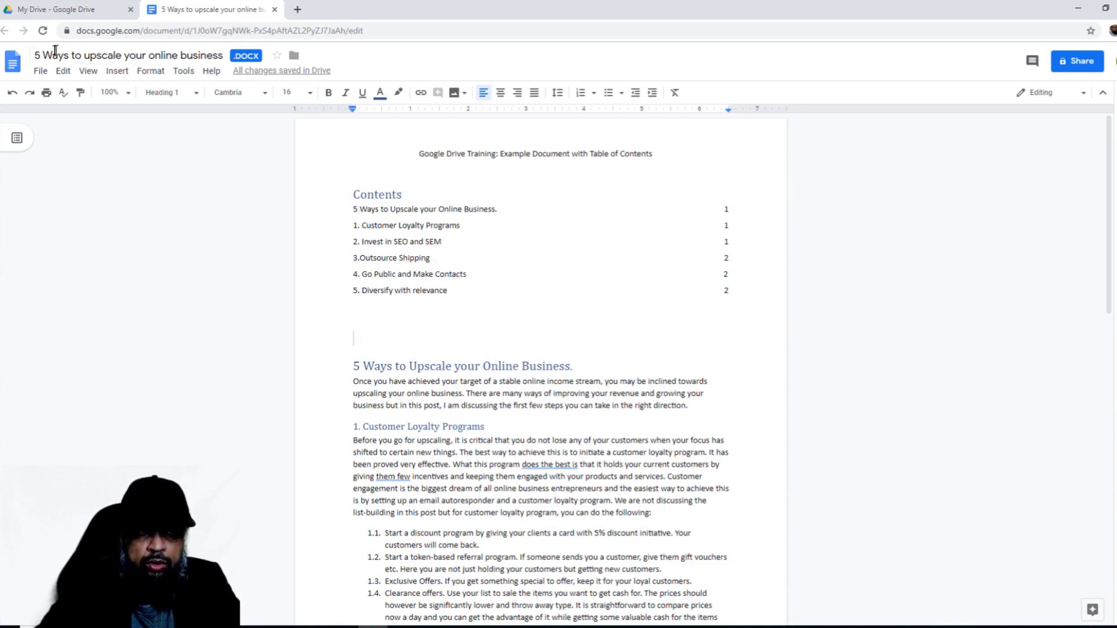
mouse_move(128, 55)
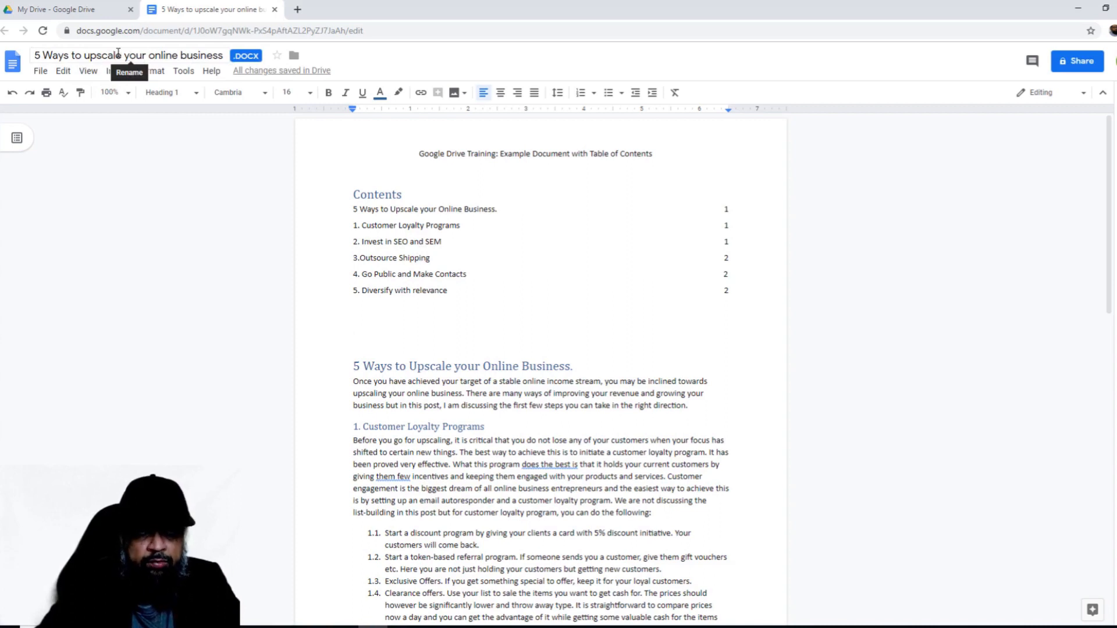
mouse_move(246, 56)
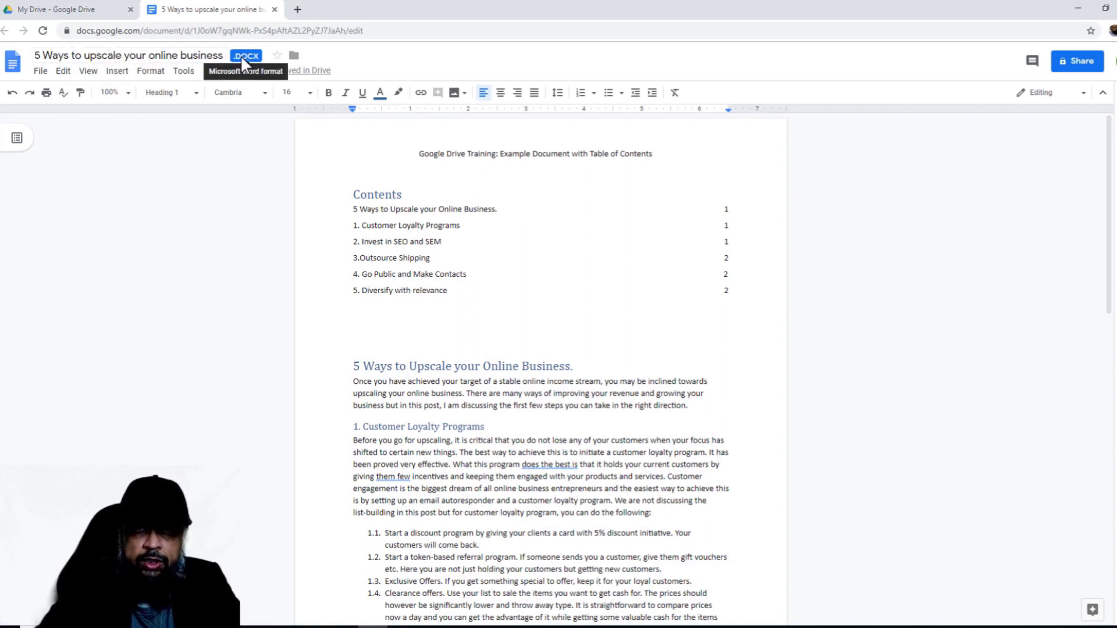
mouse_move(249, 64)
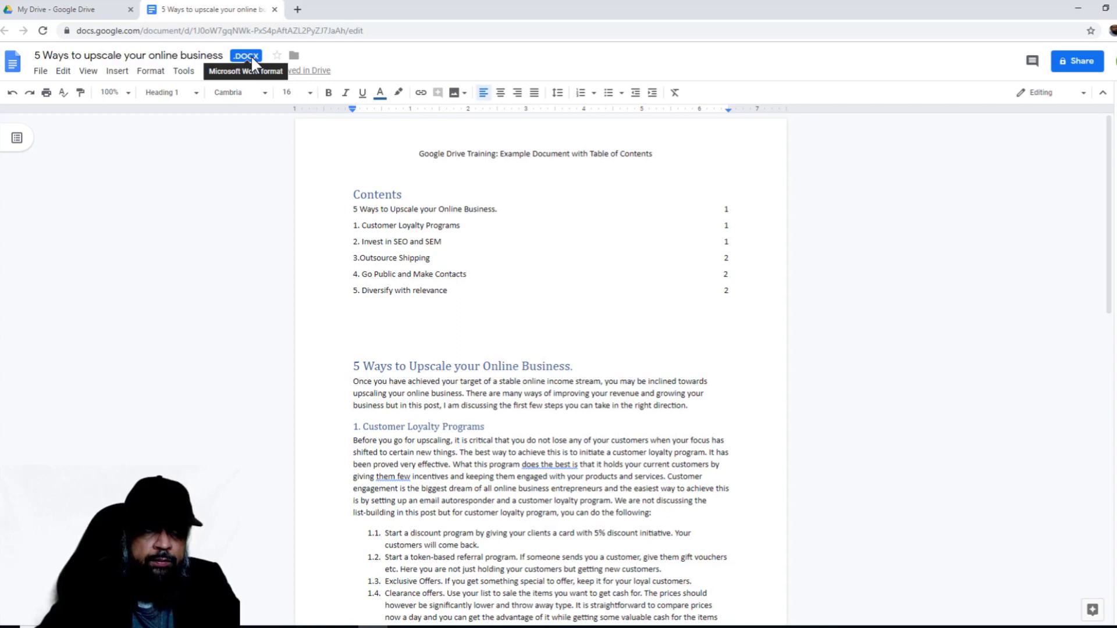
mouse_move(41, 71)
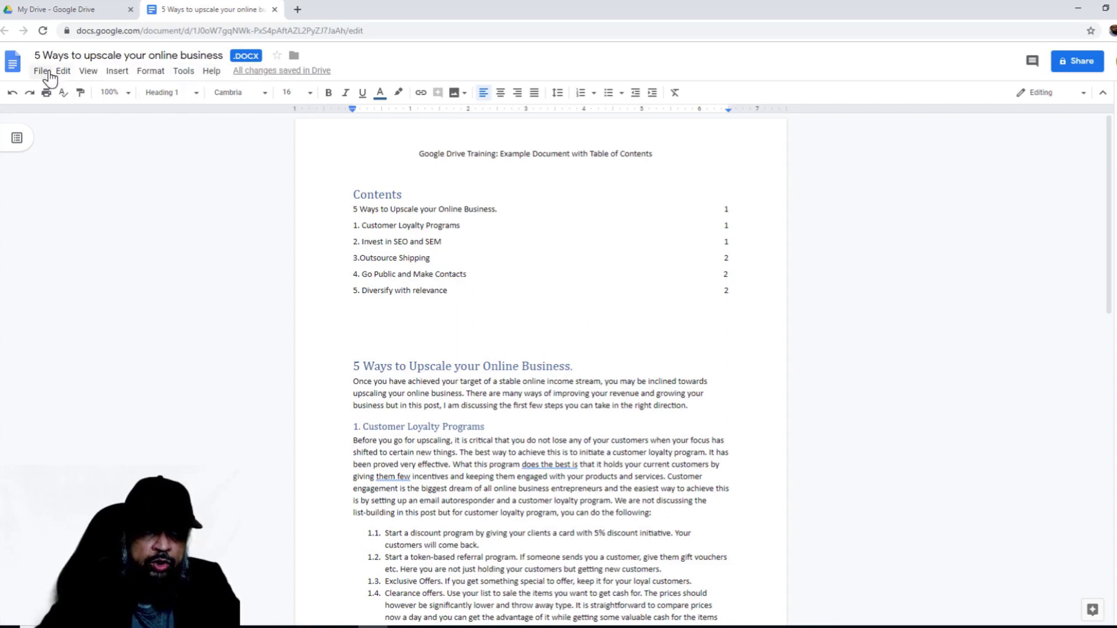
Step: Save the edited Word file as a native Google Docs document via the File menu
click(41, 70)
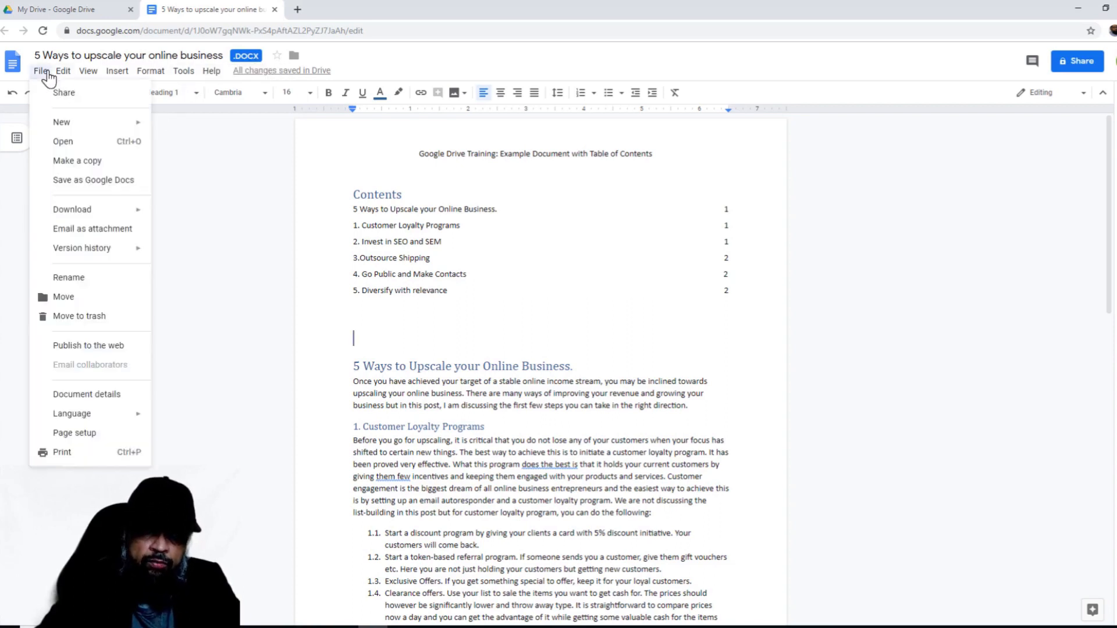
mouse_move(93, 179)
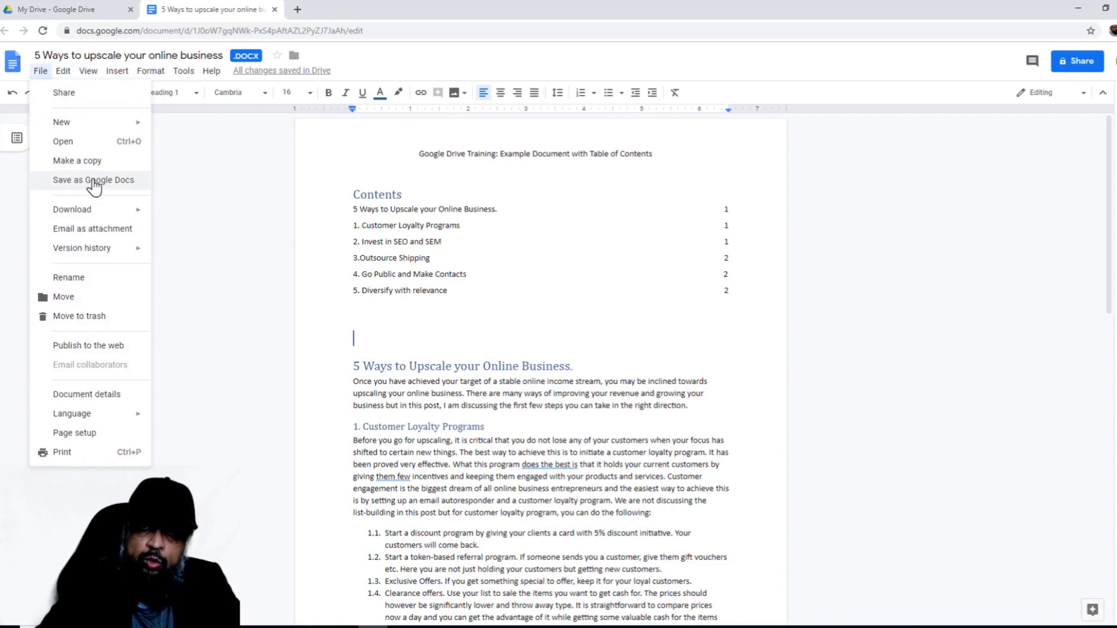
click(95, 180)
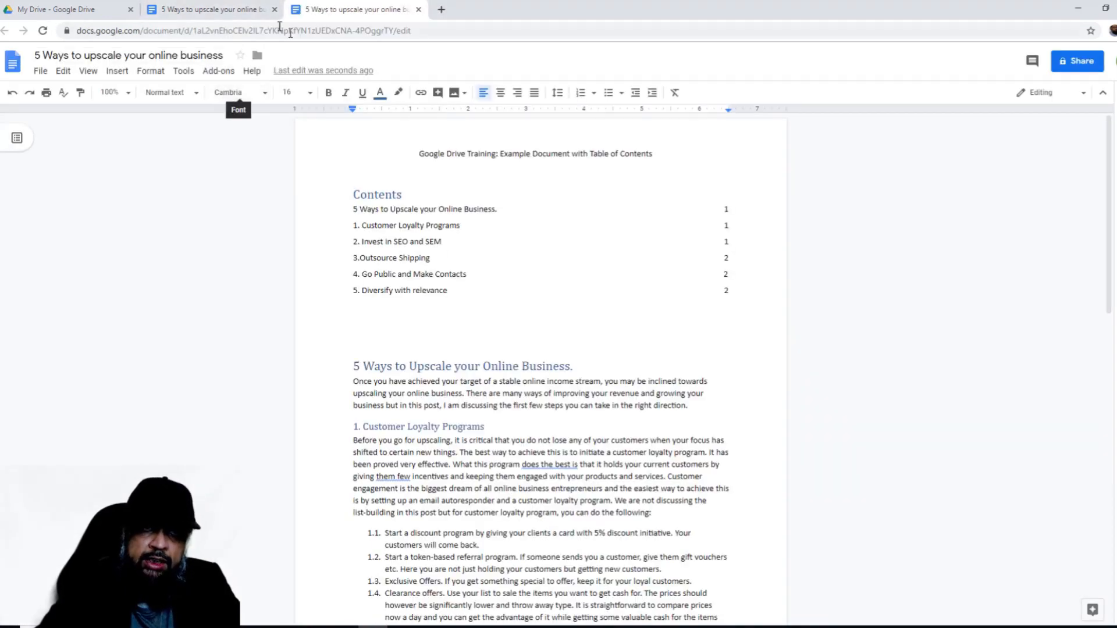
mouse_move(294, 18)
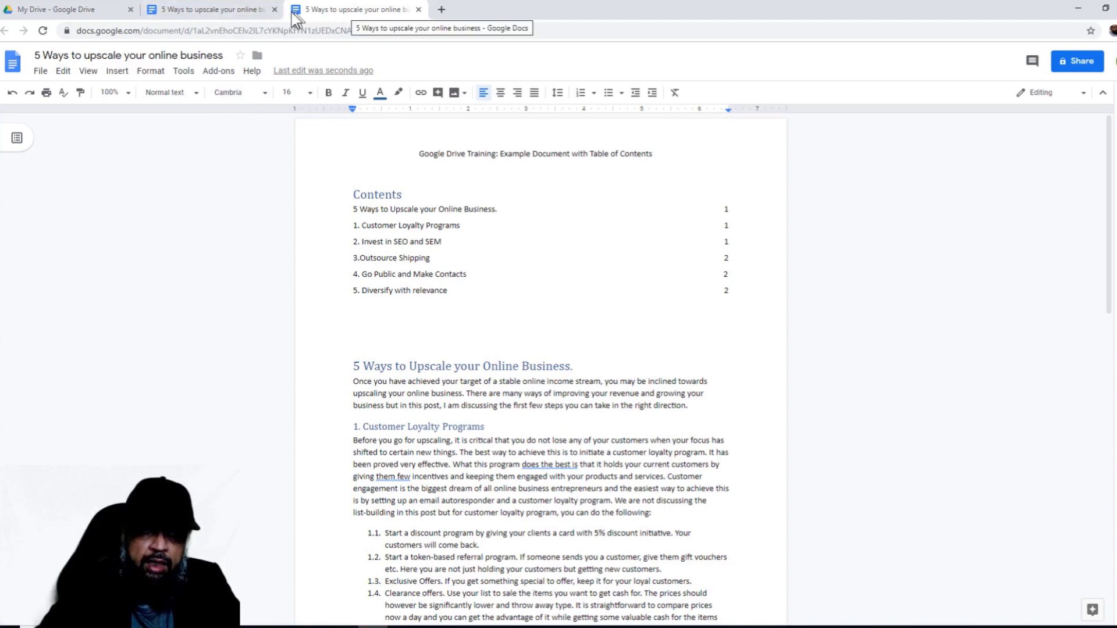
mouse_move(210, 9)
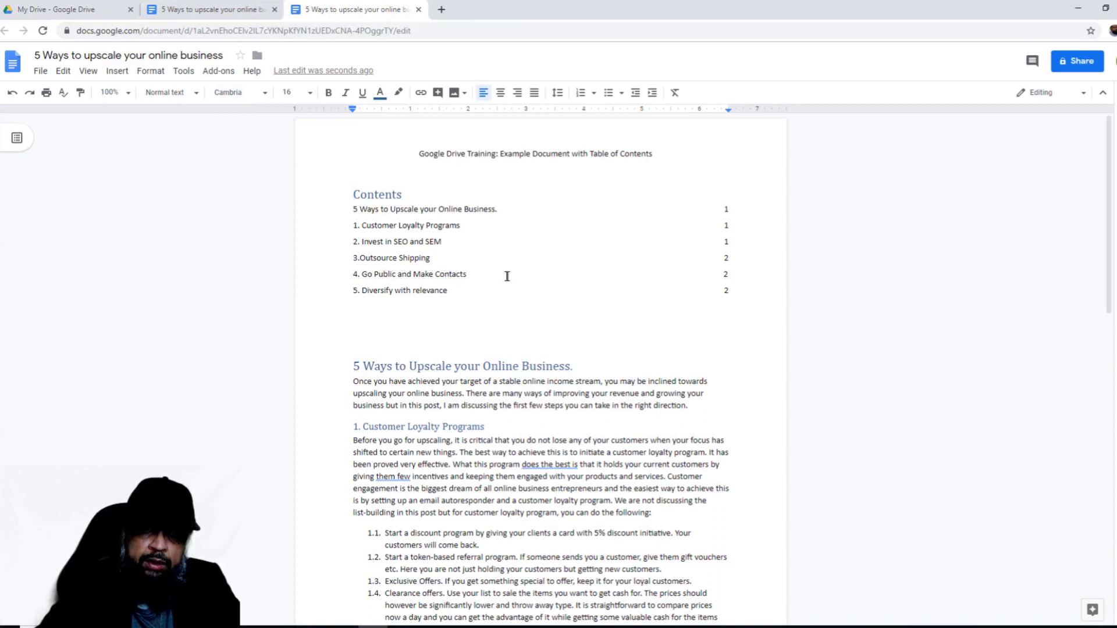
mouse_move(228, 25)
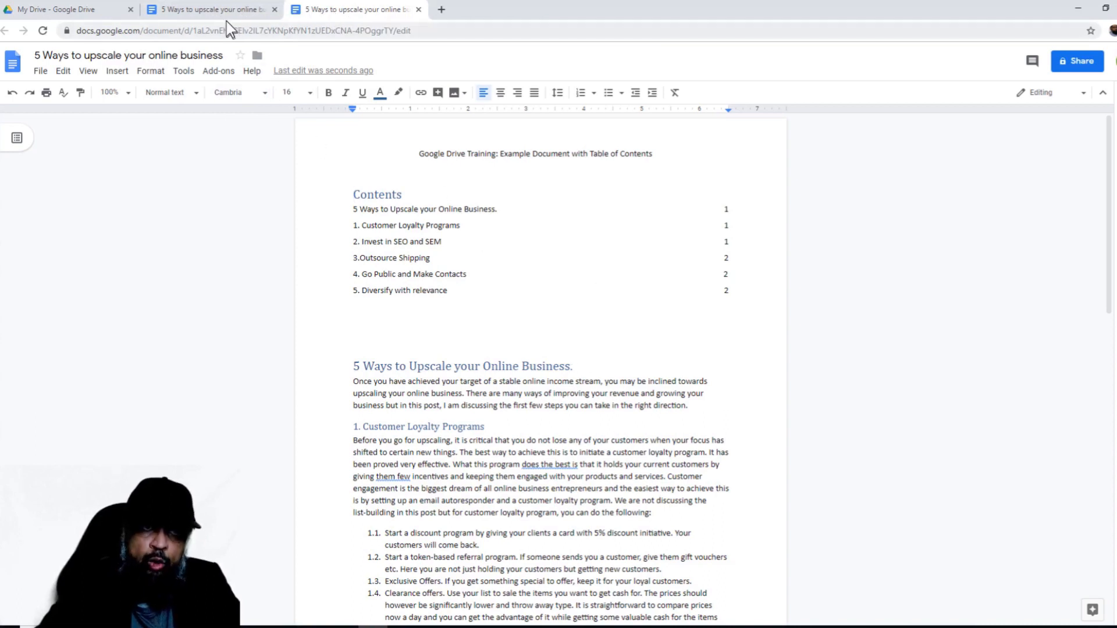
mouse_move(540, 361)
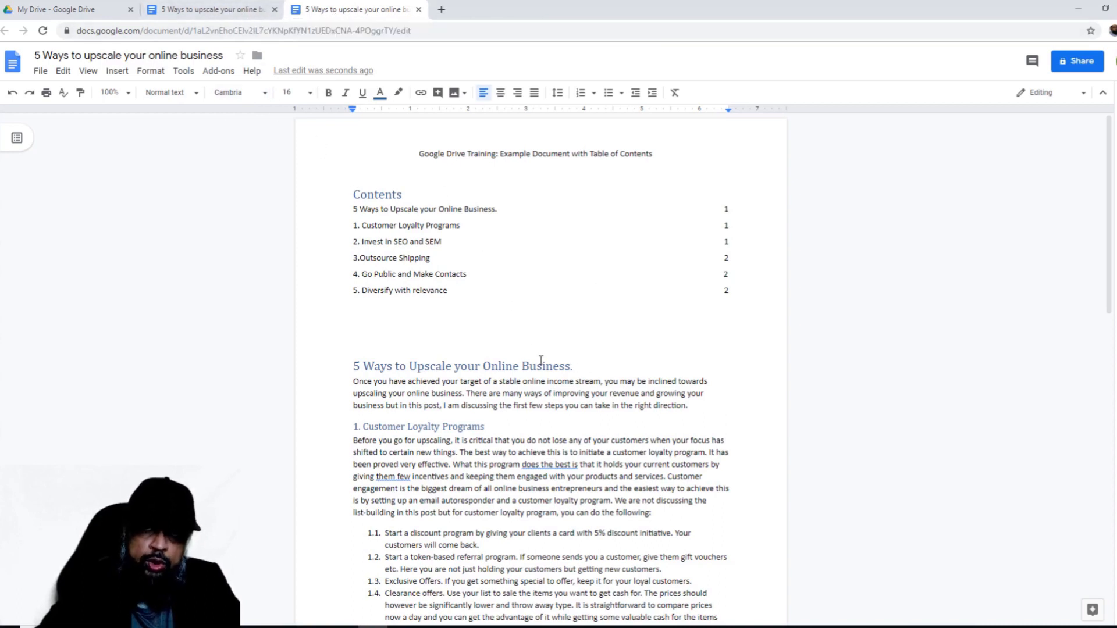
mouse_move(559, 322)
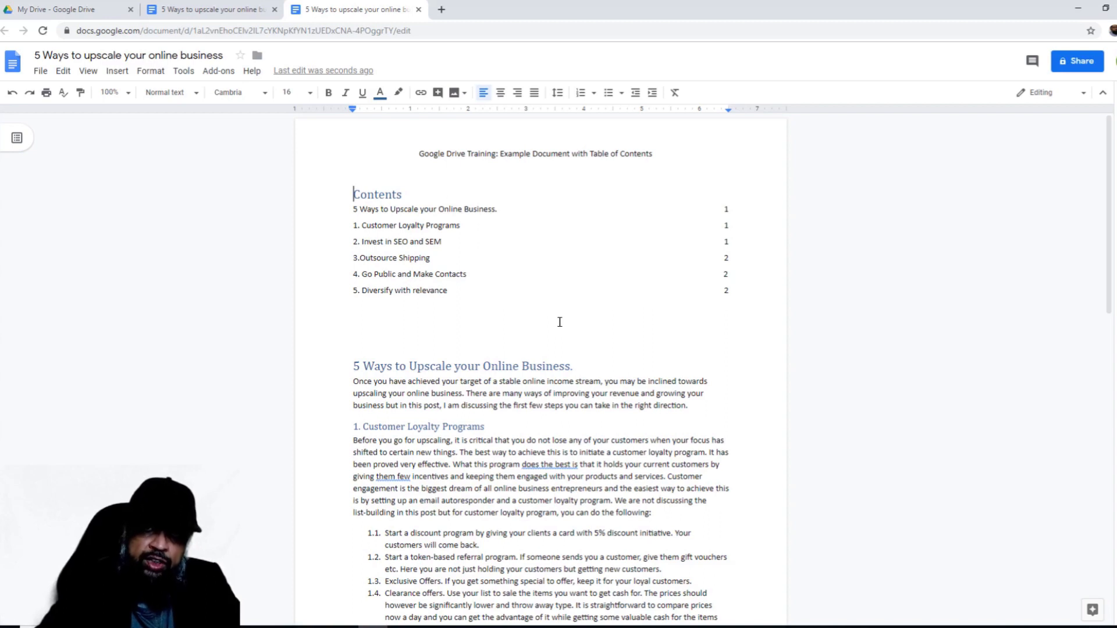
mouse_move(546, 266)
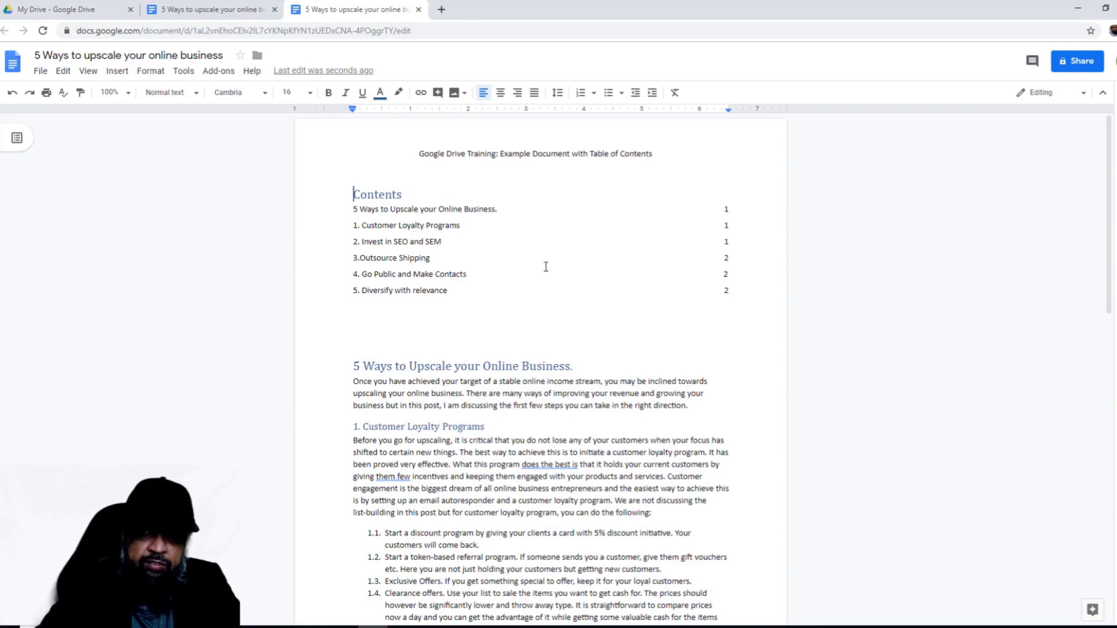
Step: Return to the original .docx version's browser tab
click(420, 9)
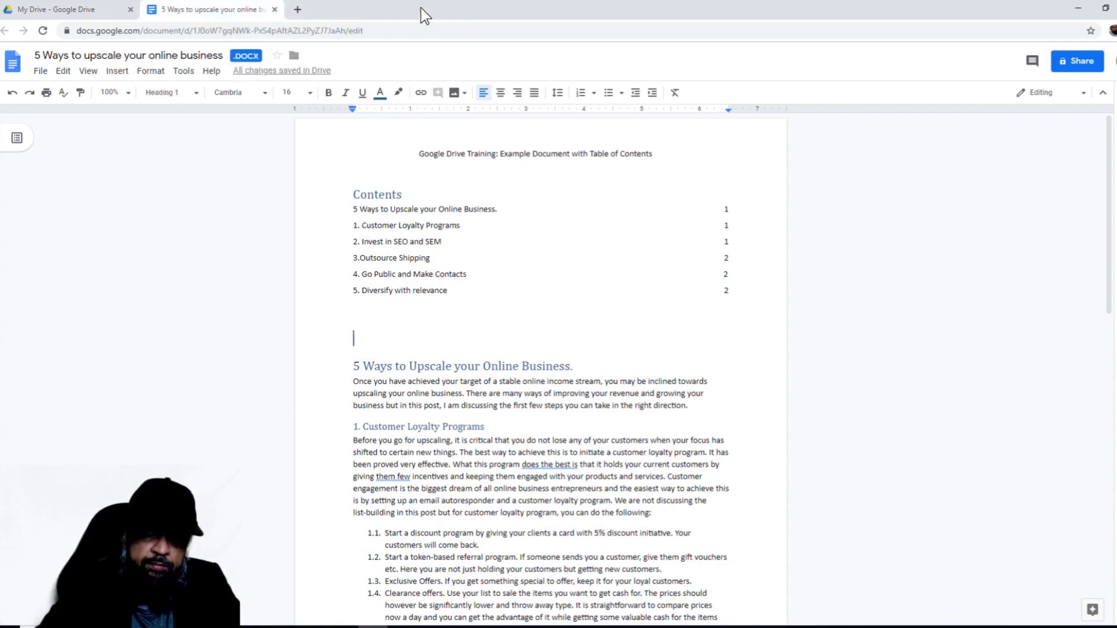
Step: Switch to the My Drive tab and close the Word file preview
click(274, 10)
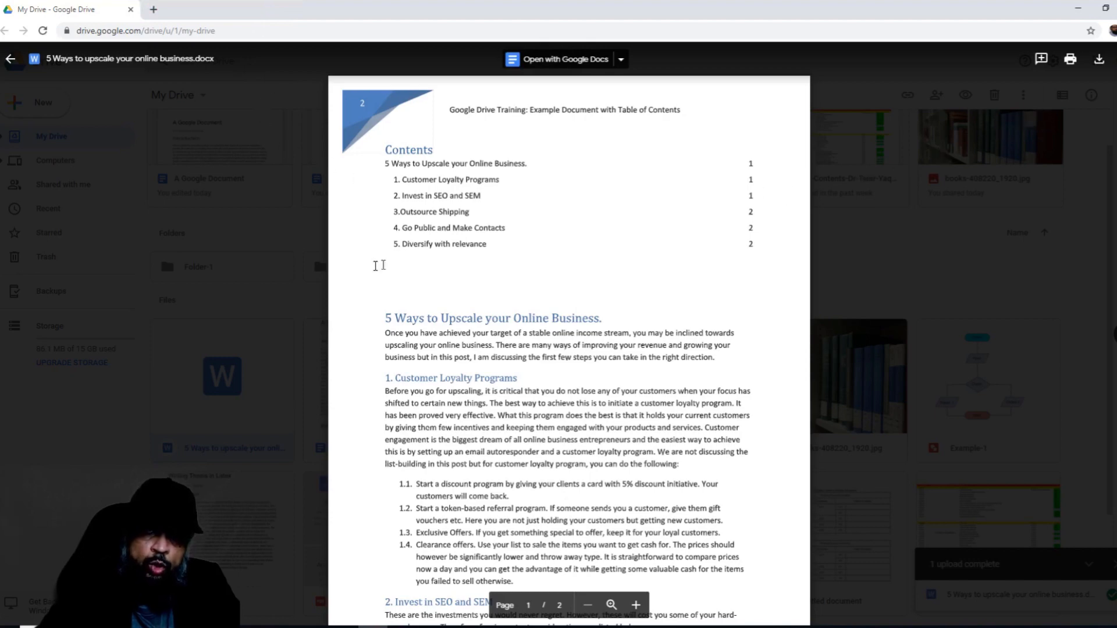
mouse_move(10, 58)
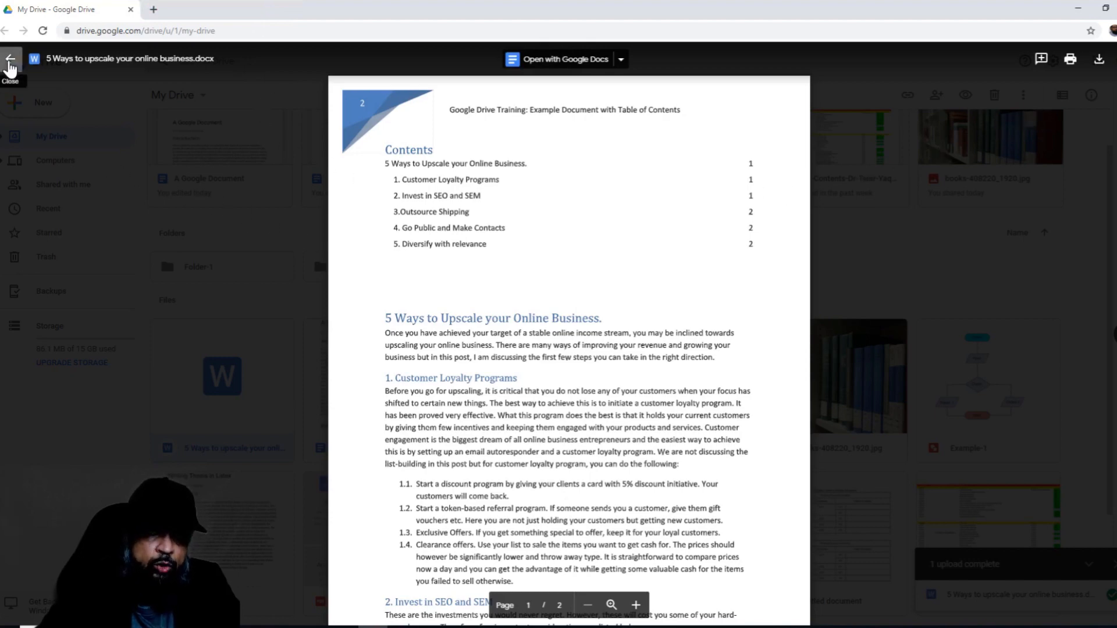
click(10, 58)
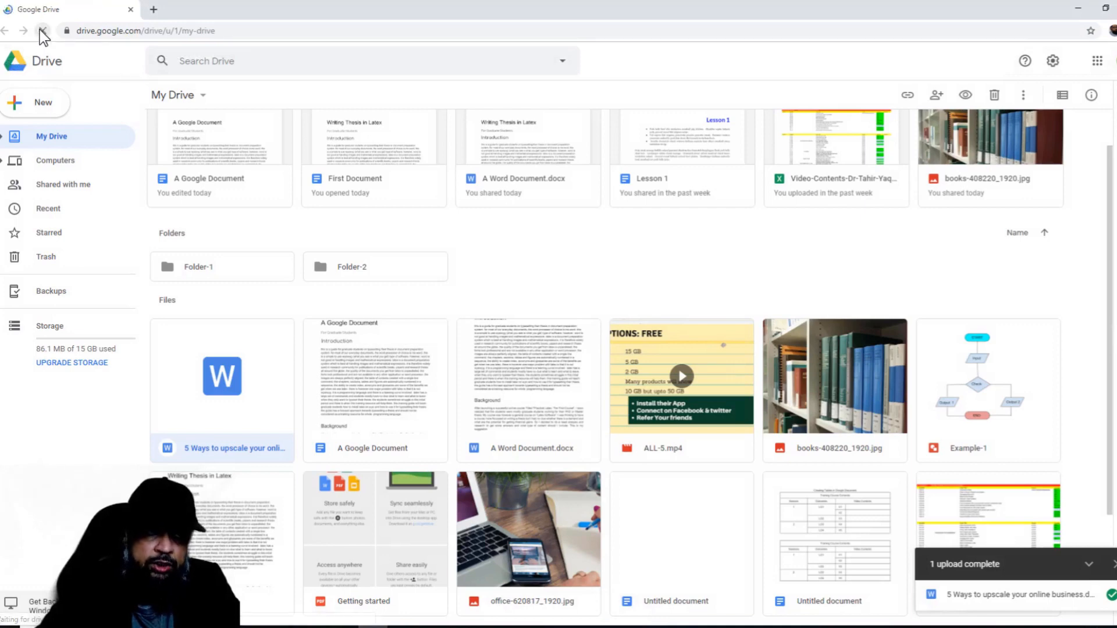
Step: Reload My Drive to list both the Google Docs copy and the .docx
click(40, 31)
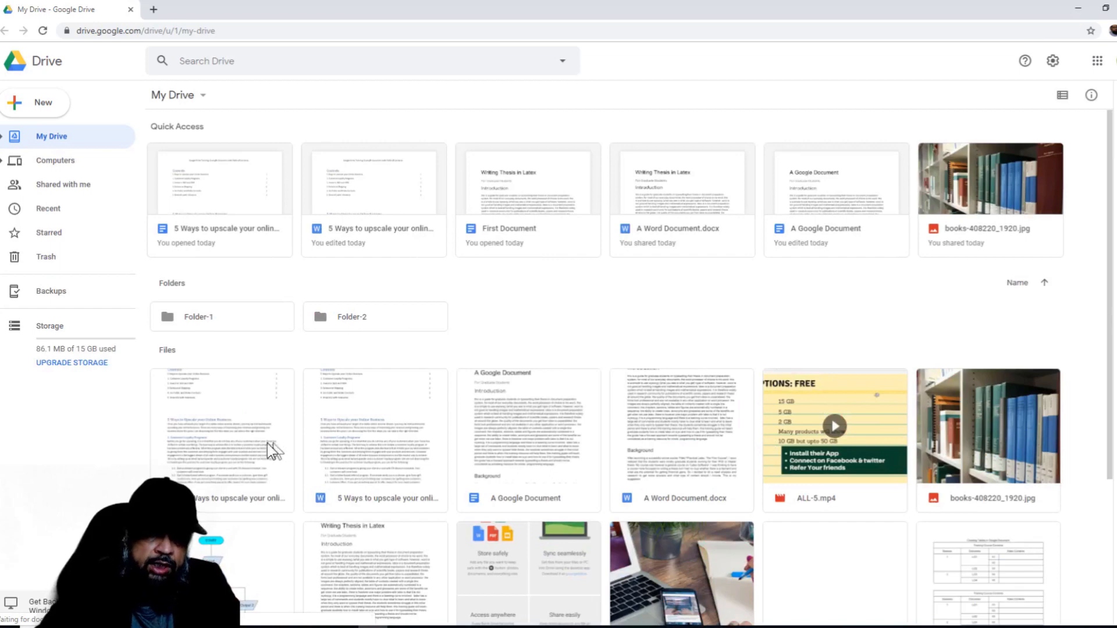
mouse_move(321, 426)
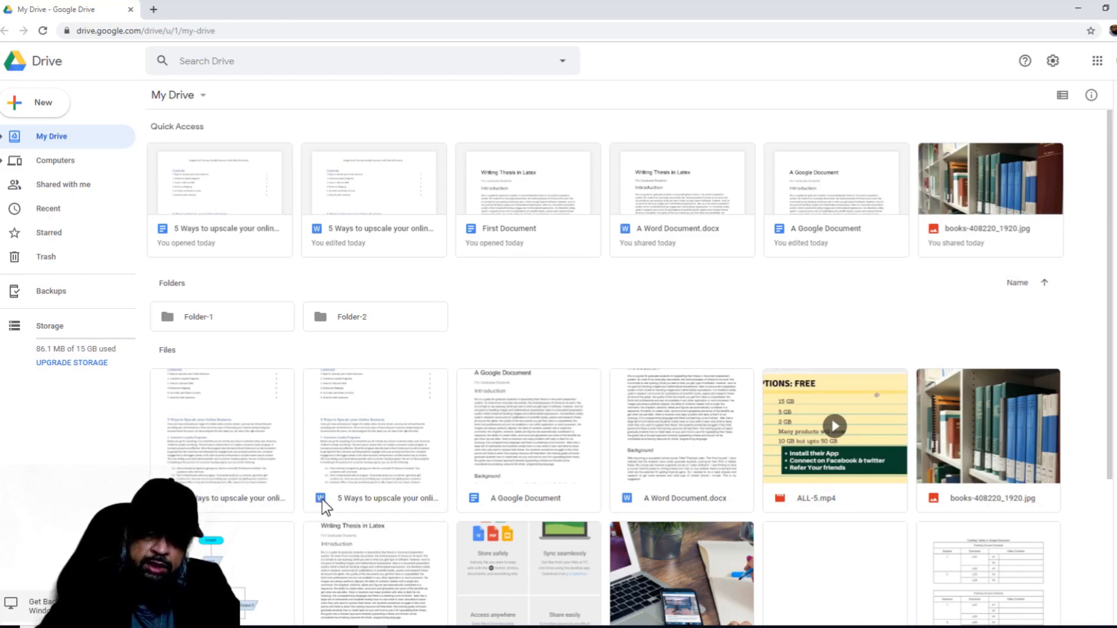
mouse_move(374, 413)
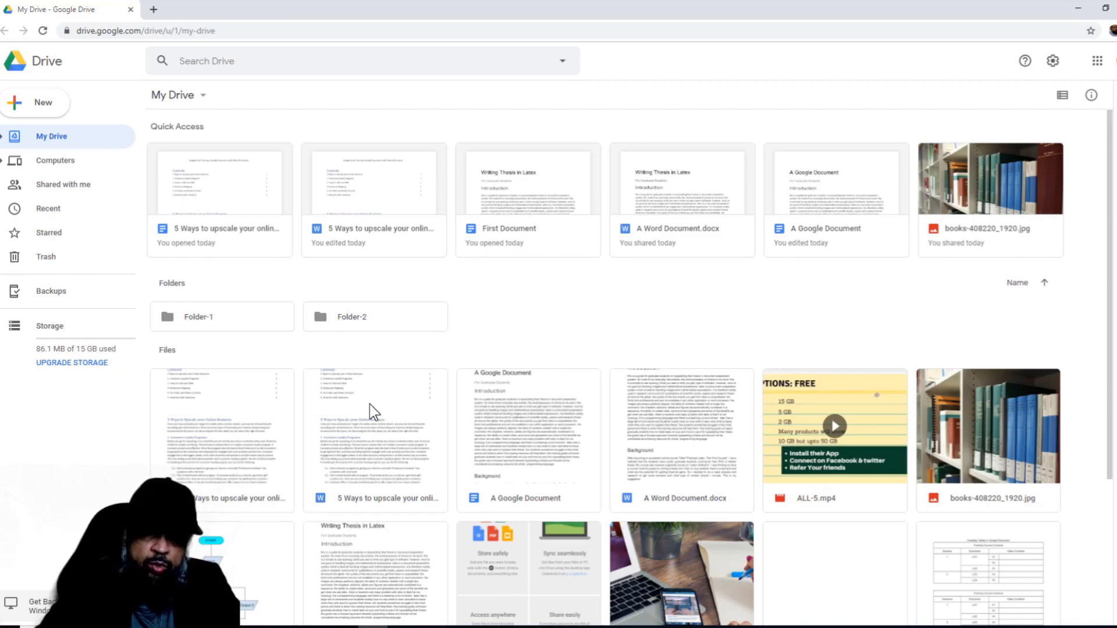